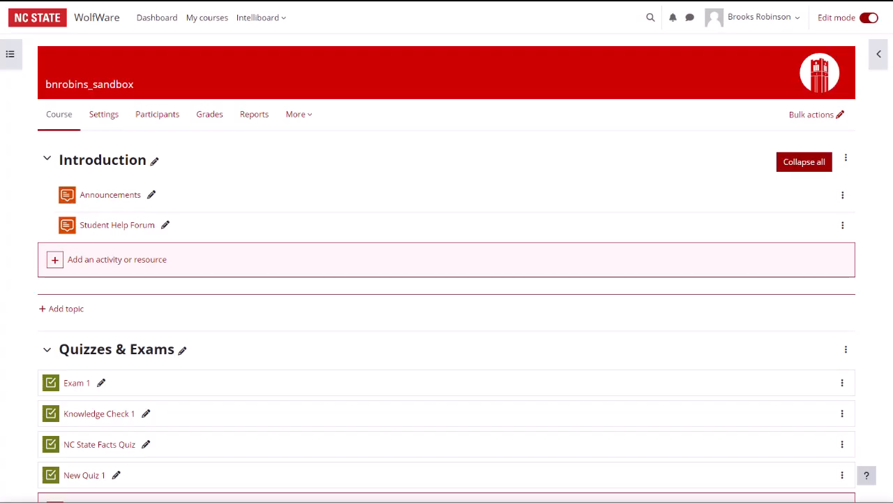
mouse_move(328, 129)
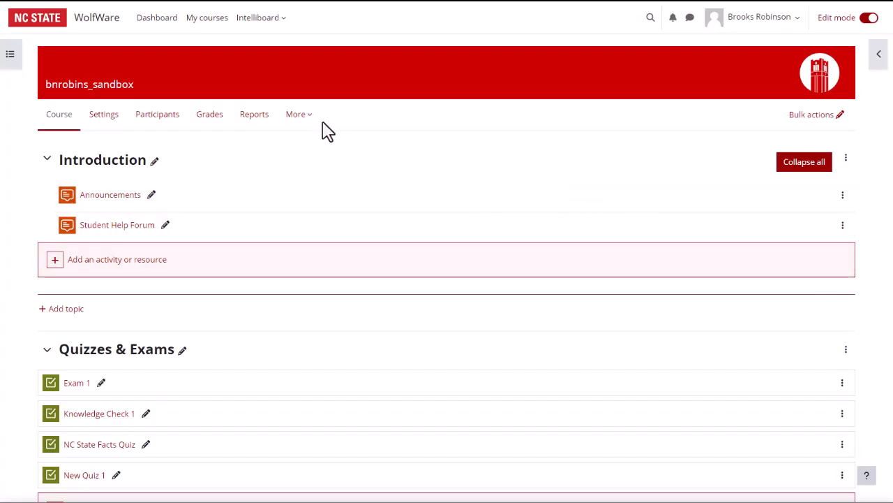
Step: Open the New Quiz 1 overview page from the course's More menu
click(296, 113)
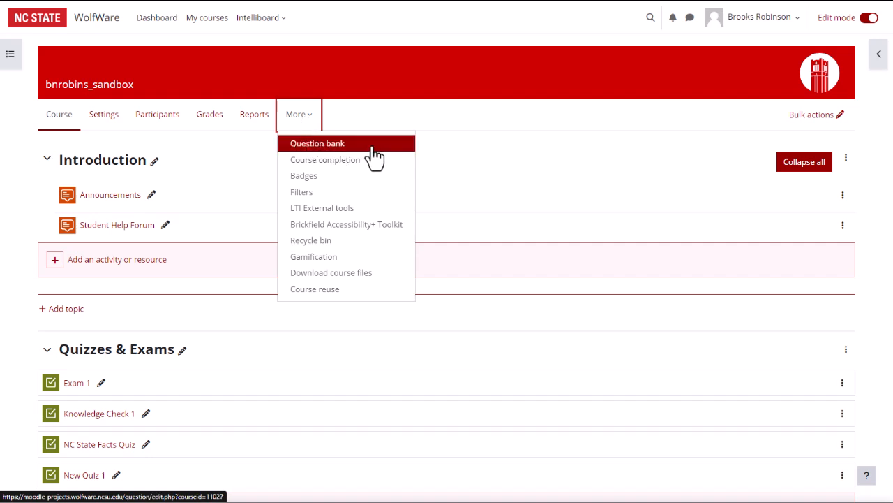
click(317, 143)
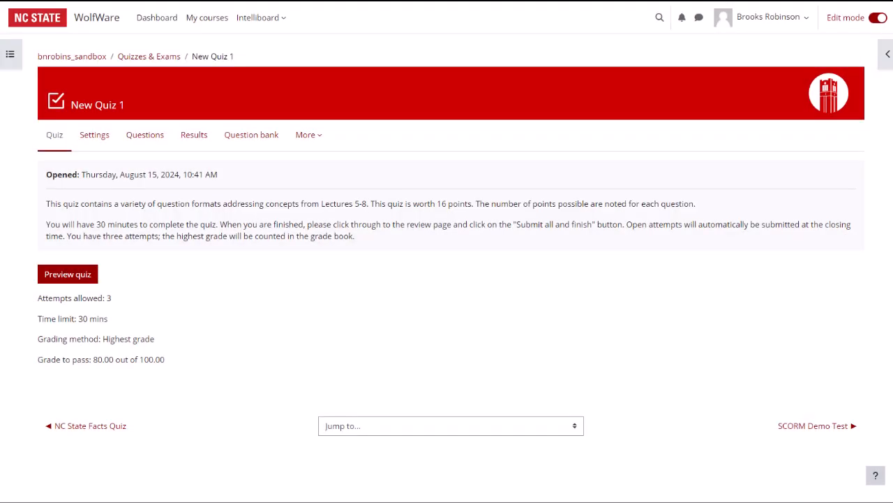
mouse_move(356, 256)
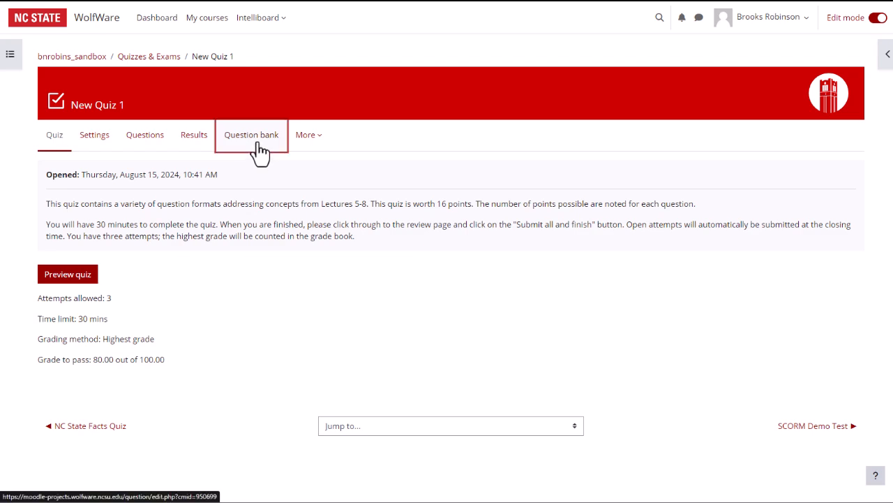
Step: Open New Quiz 1's question bank and expand its Questions page dropdown
click(251, 135)
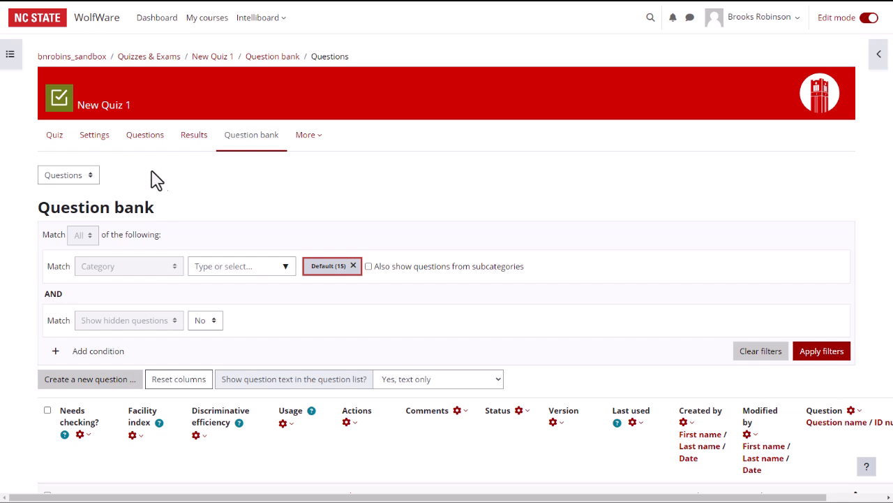
click(67, 175)
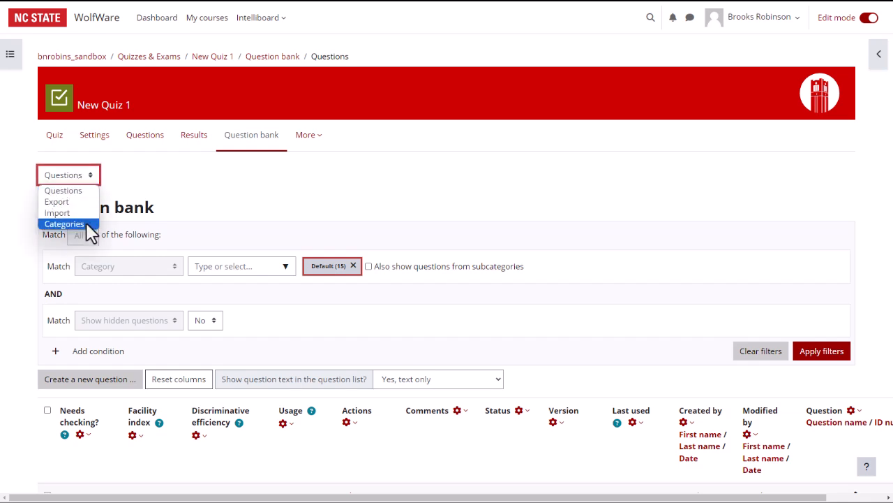
Step: On the Categories page, start a new category with parent Top for bnrobins_sandbox
click(65, 223)
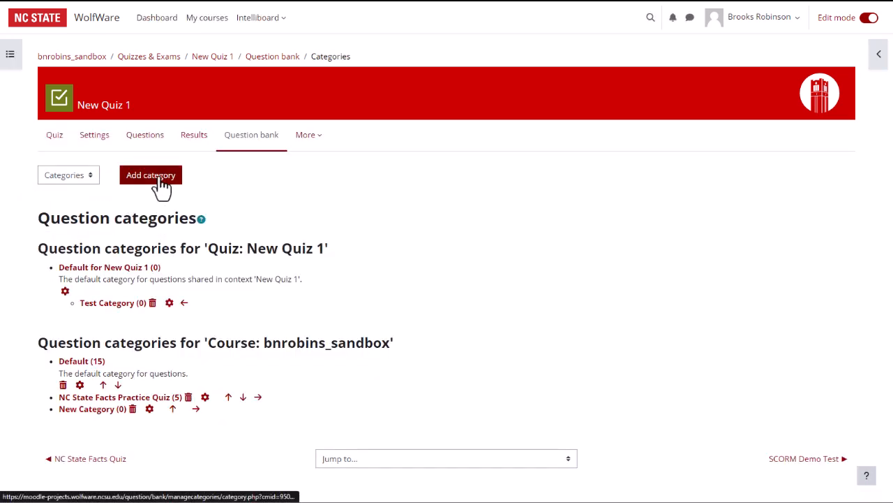
click(151, 175)
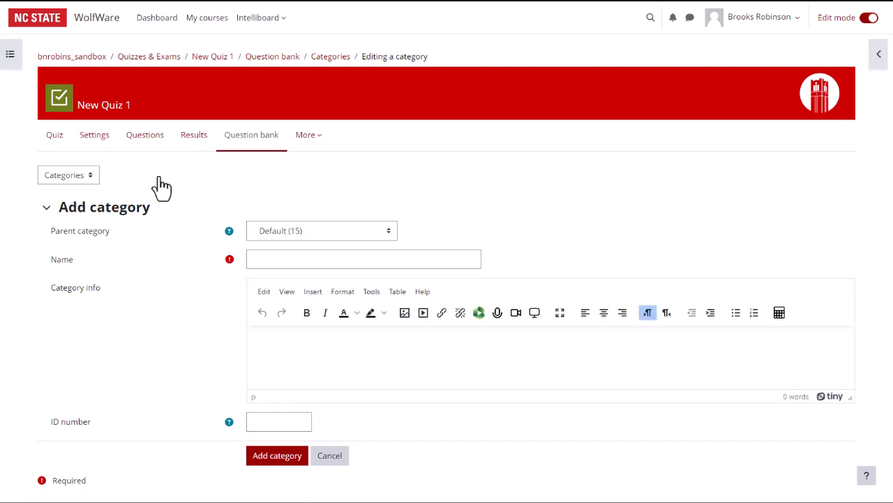
mouse_move(377, 237)
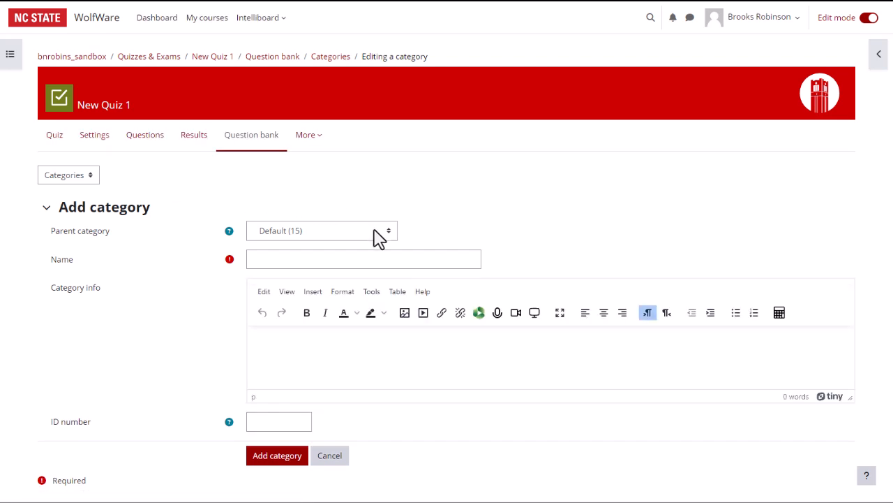
click(322, 230)
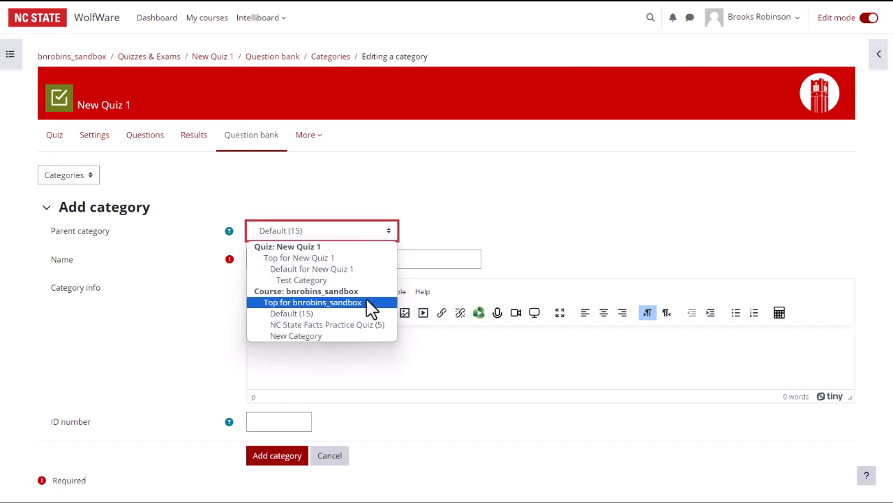
click(313, 303)
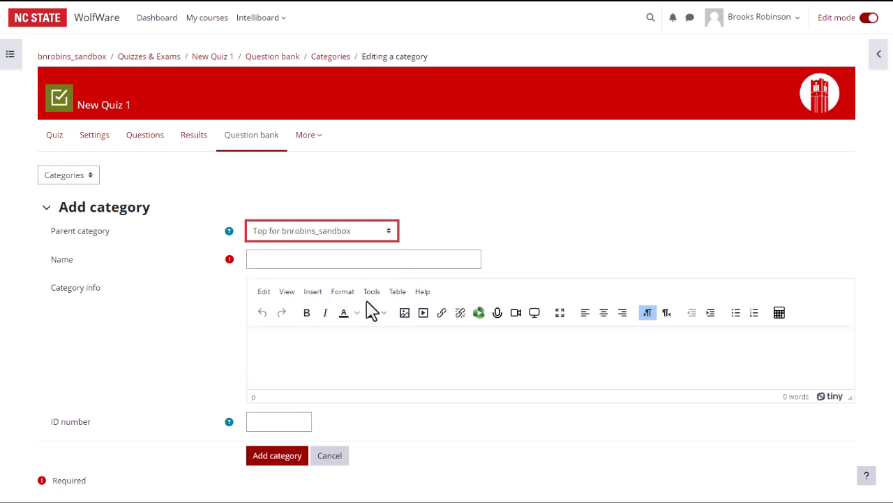
Step: Enter 'New Category' as the category name
click(363, 259)
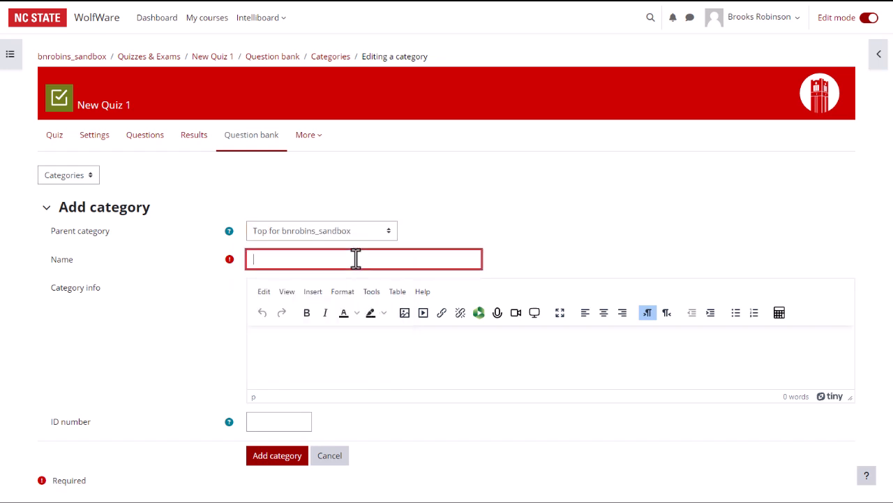
text(New)
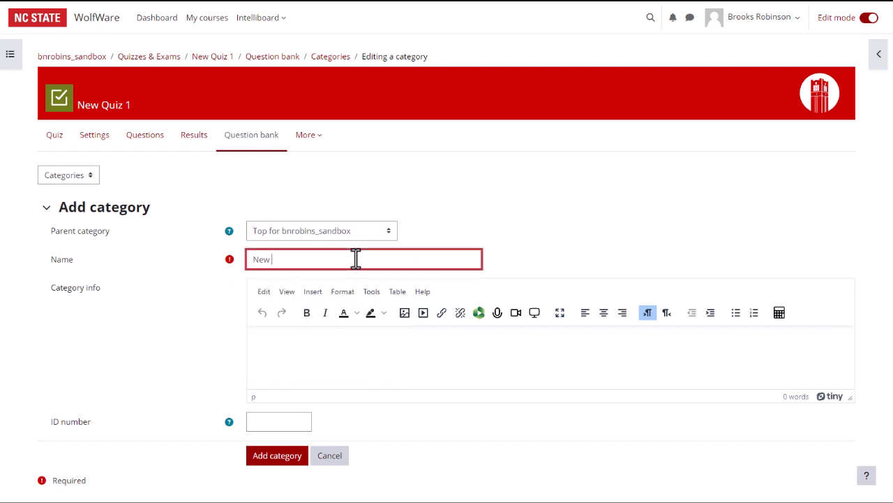
text(Category)
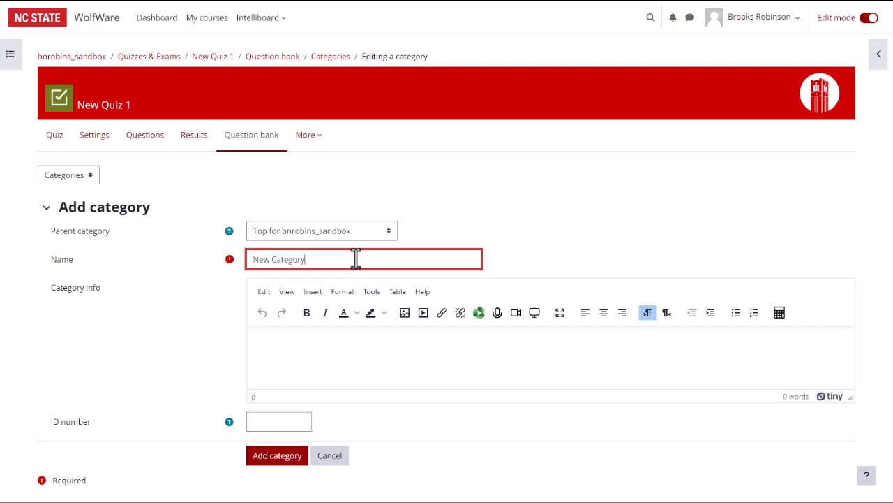
mouse_move(371, 356)
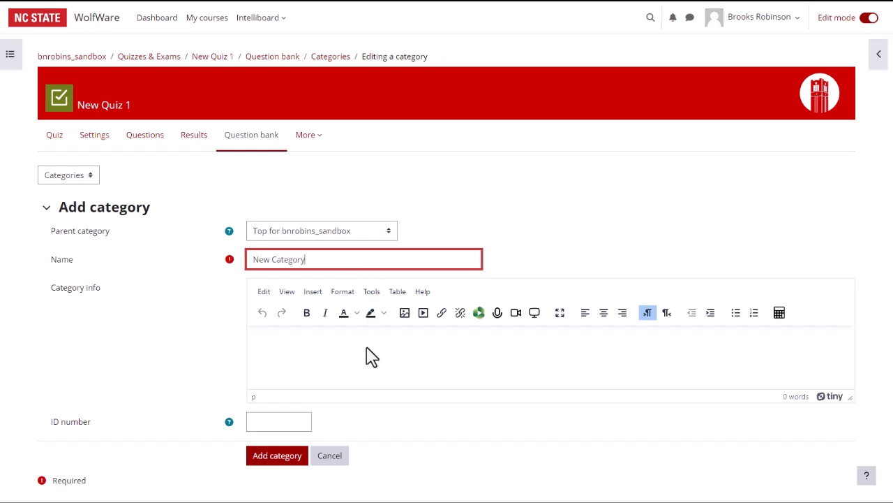
scroll(down, 3)
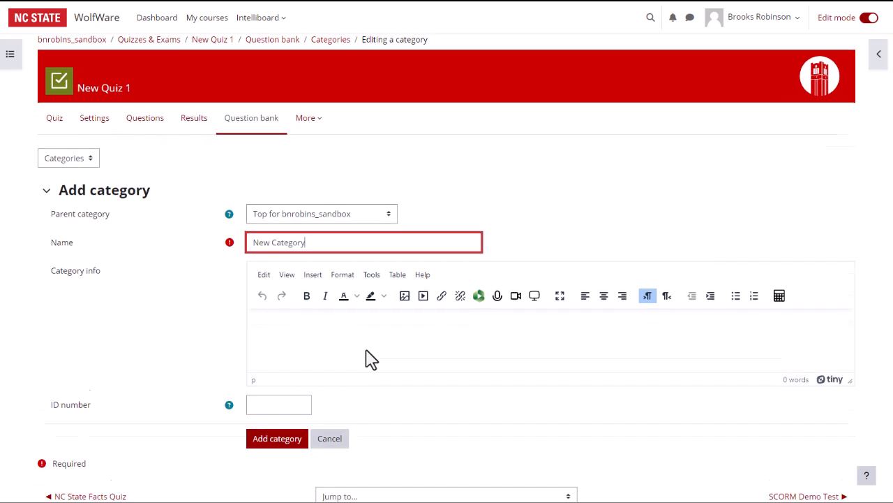
Step: Save New Category and switch back to the Questions list
click(278, 438)
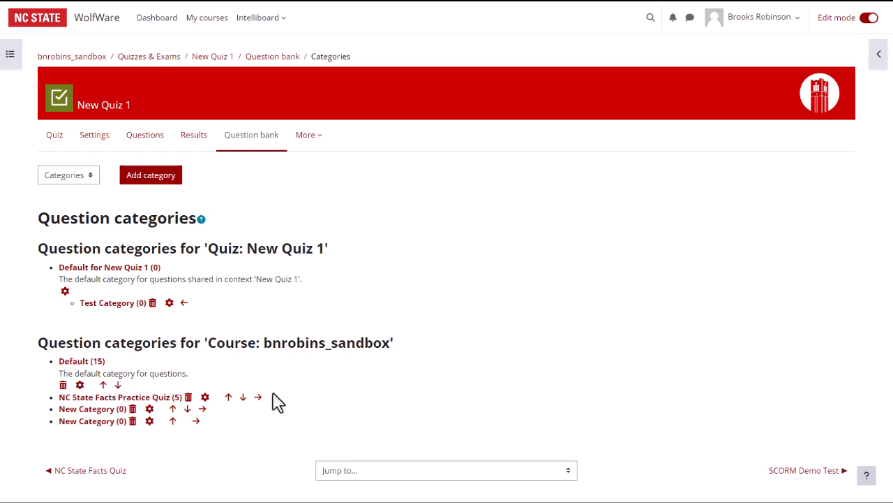
mouse_move(68, 174)
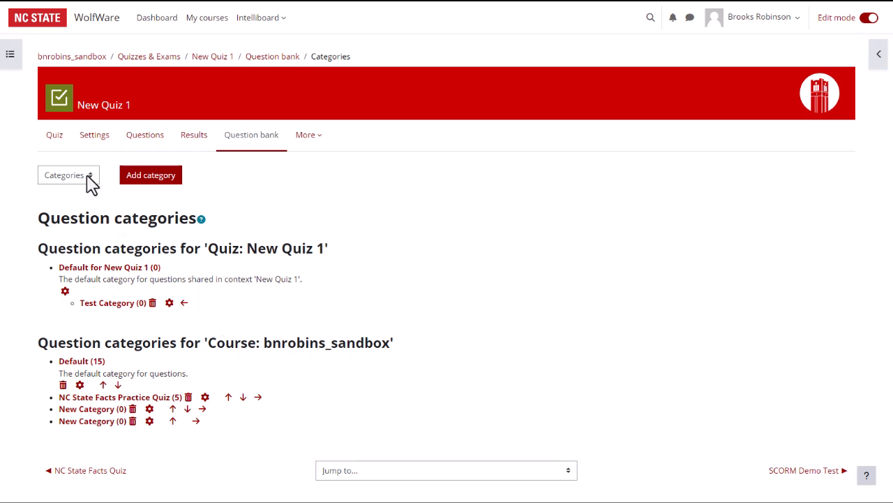
click(68, 175)
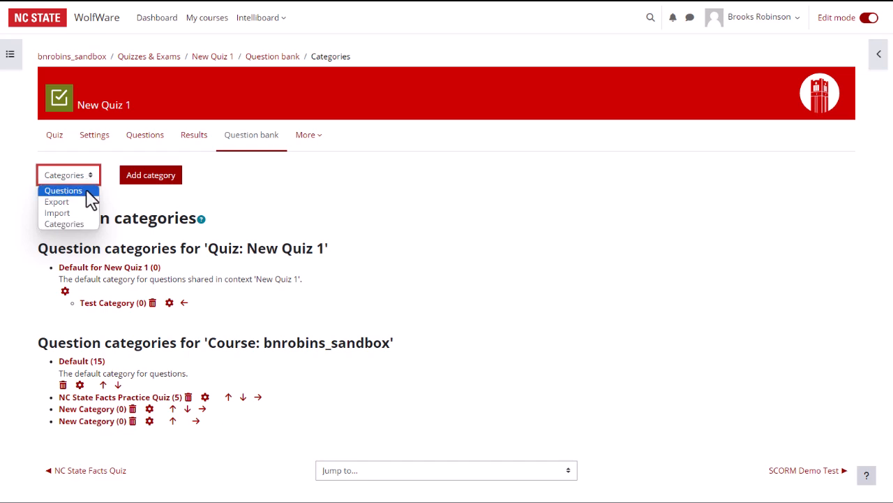
click(63, 190)
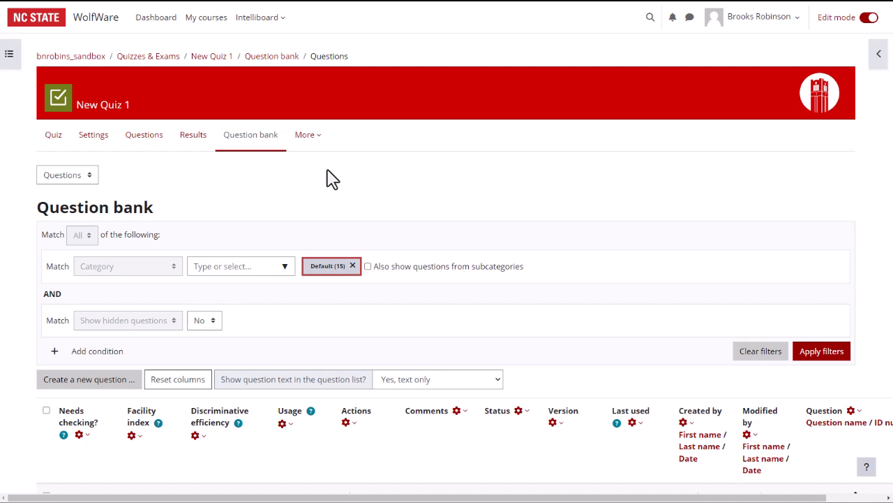
mouse_move(139, 384)
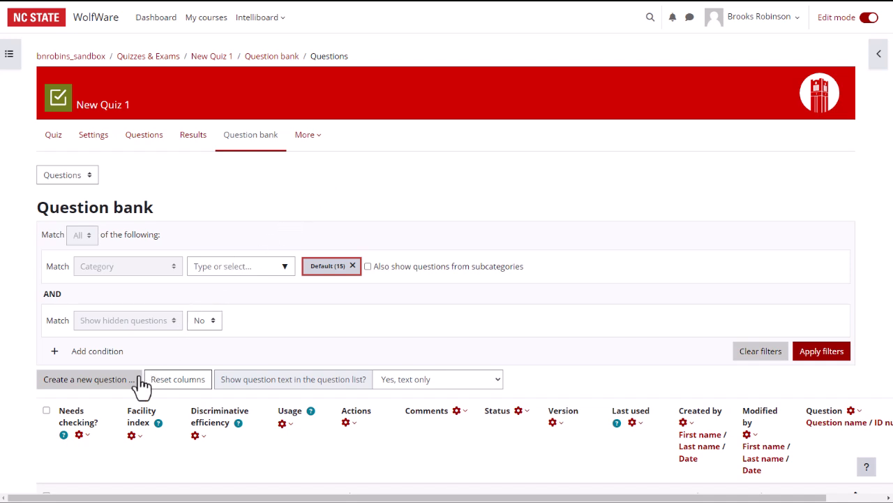
Step: Start a drag and drop markers question, then cancel it without saving
click(85, 379)
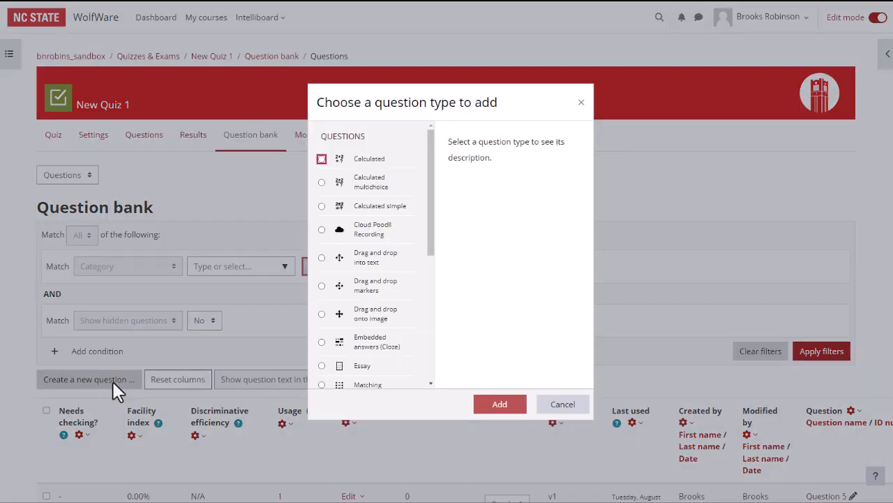
mouse_move(157, 381)
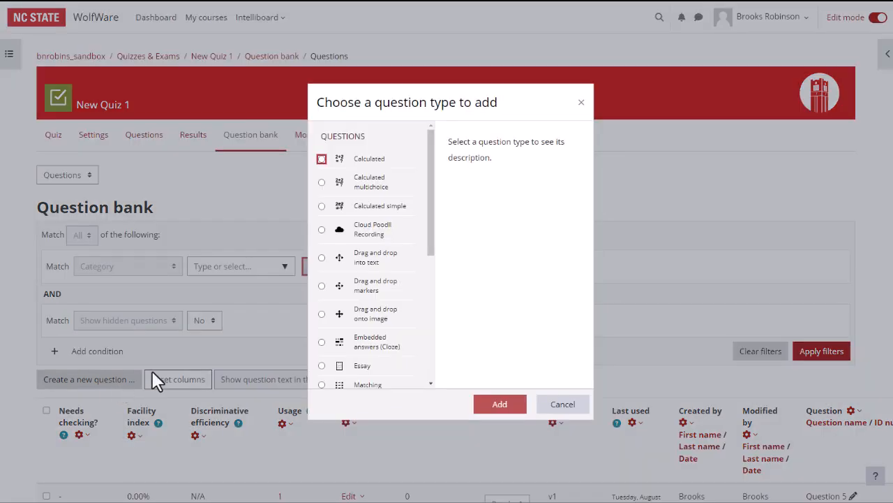
click(321, 285)
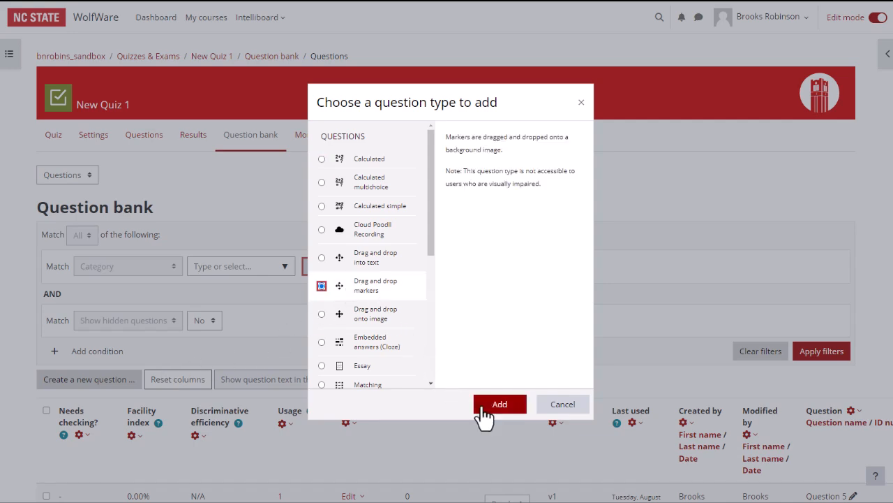
click(499, 404)
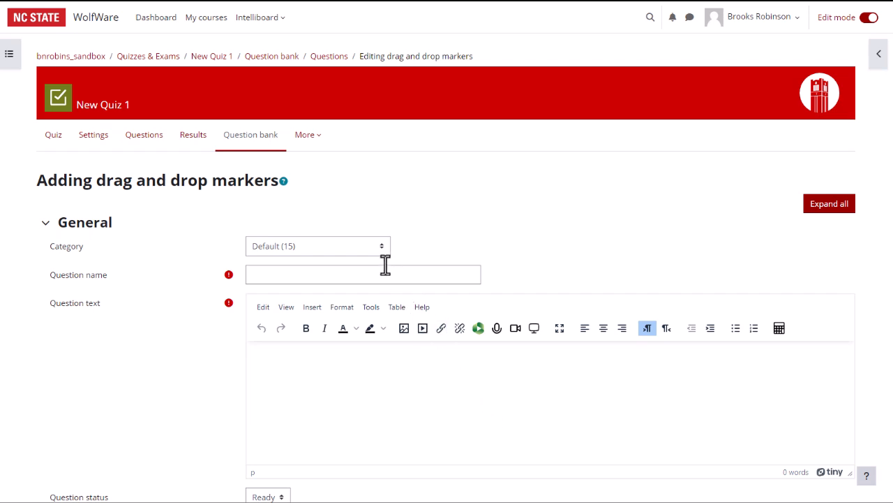
mouse_move(377, 252)
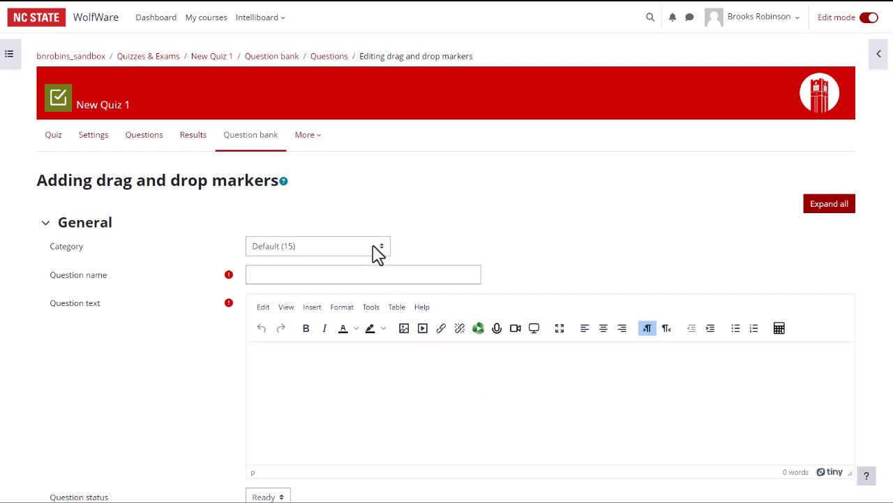
click(318, 246)
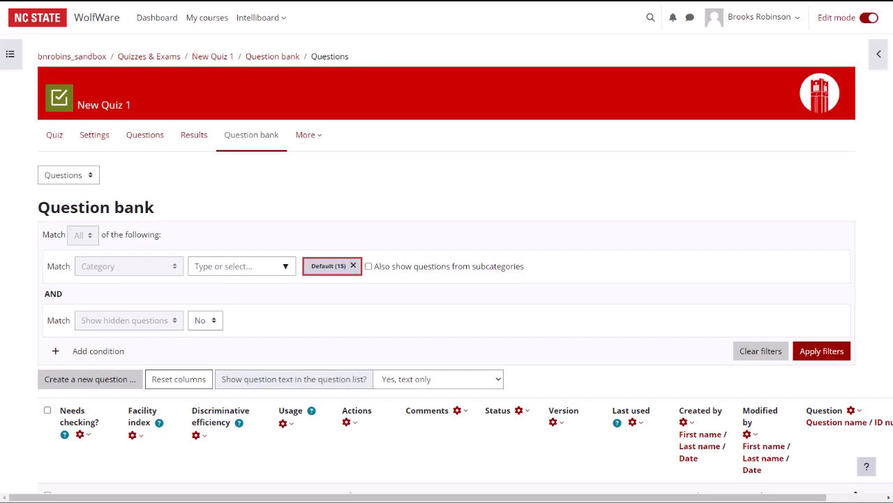
Step: Duplicate the matching question Question 4 from its Edit menu
scroll(down, 3)
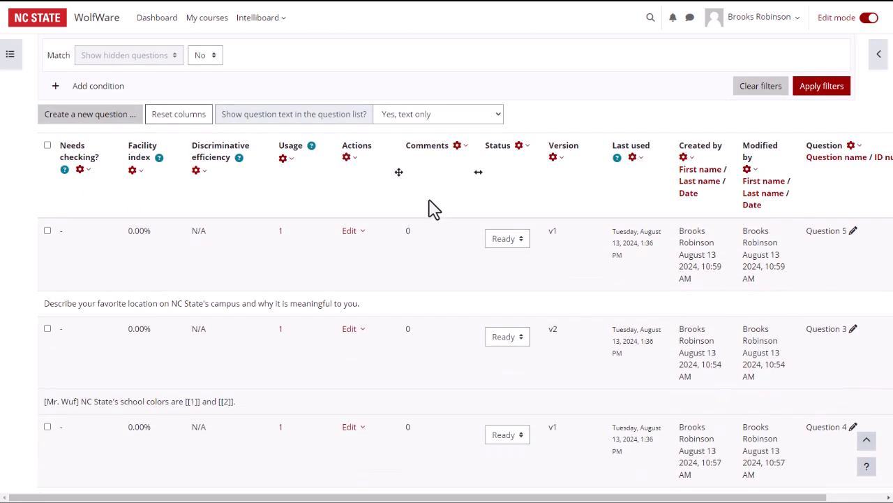
scroll(down, 3)
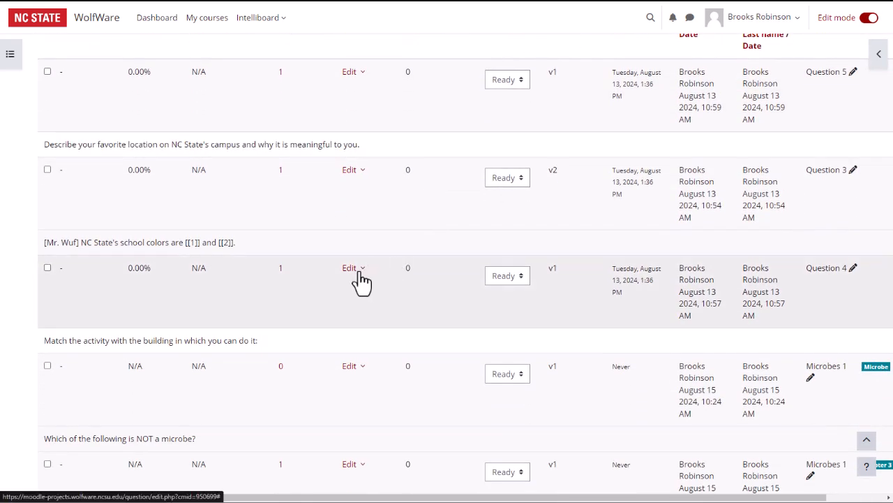
click(352, 267)
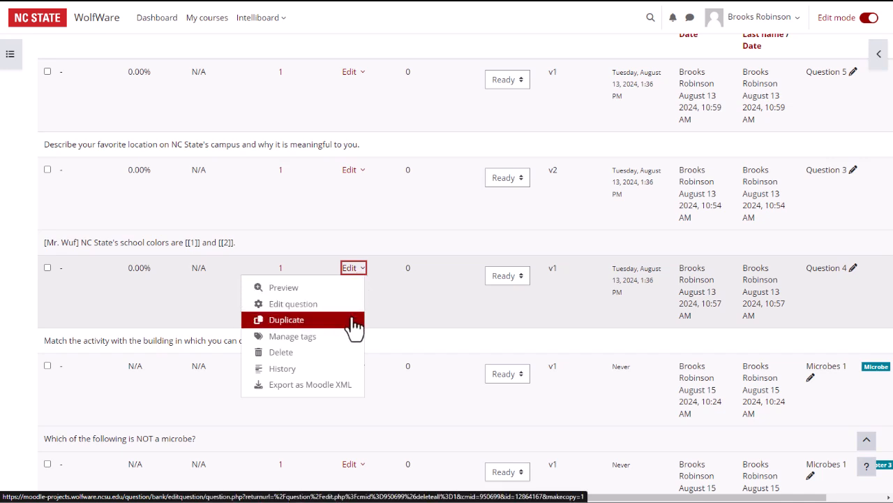
click(287, 319)
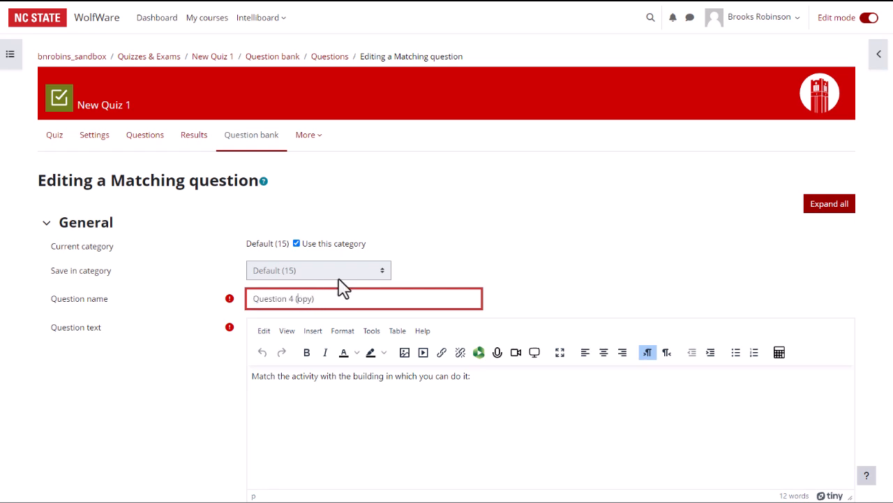
Step: Rename the copy to 'Question 4 (var 2)' and save changes
key(BackSpace)
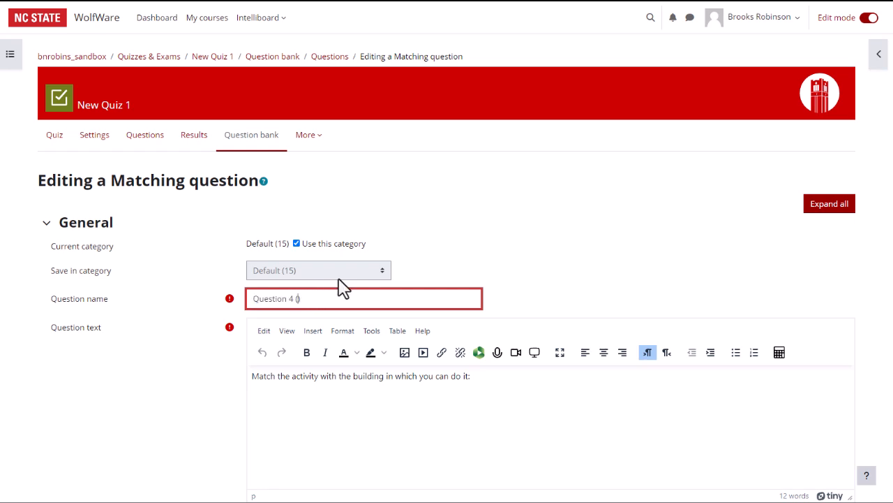
text(var 2)
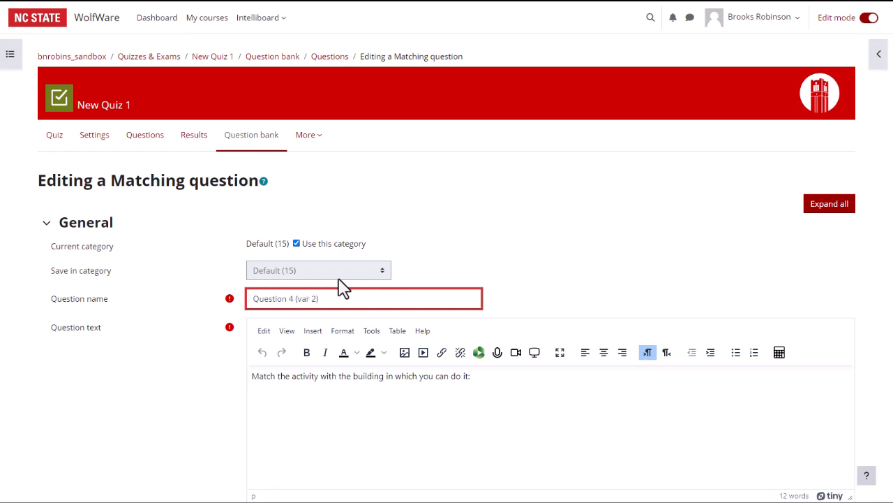
mouse_move(523, 243)
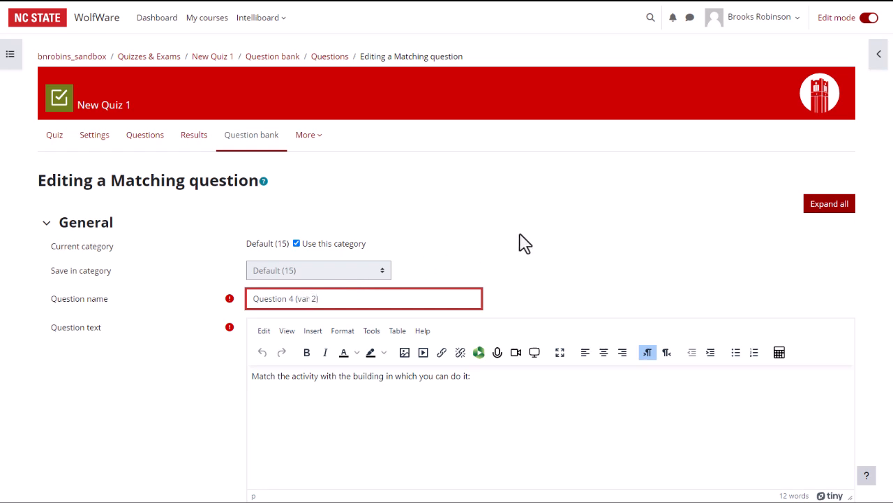
mouse_move(584, 229)
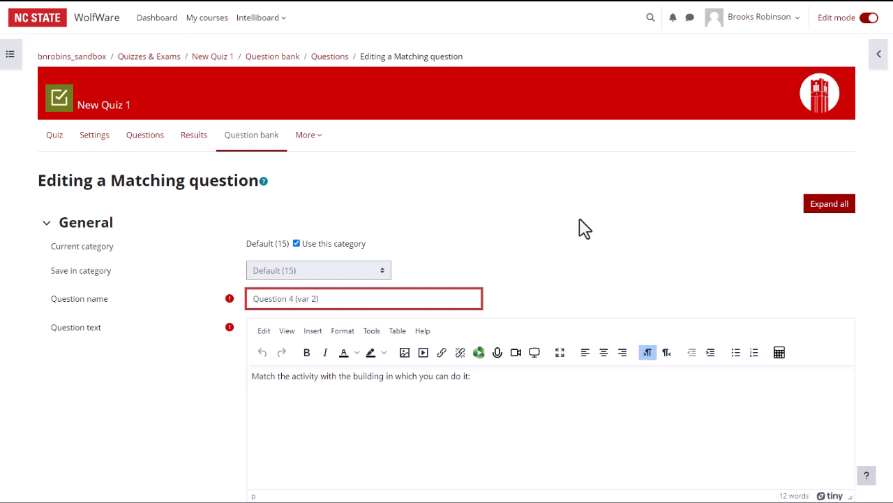
mouse_move(681, 206)
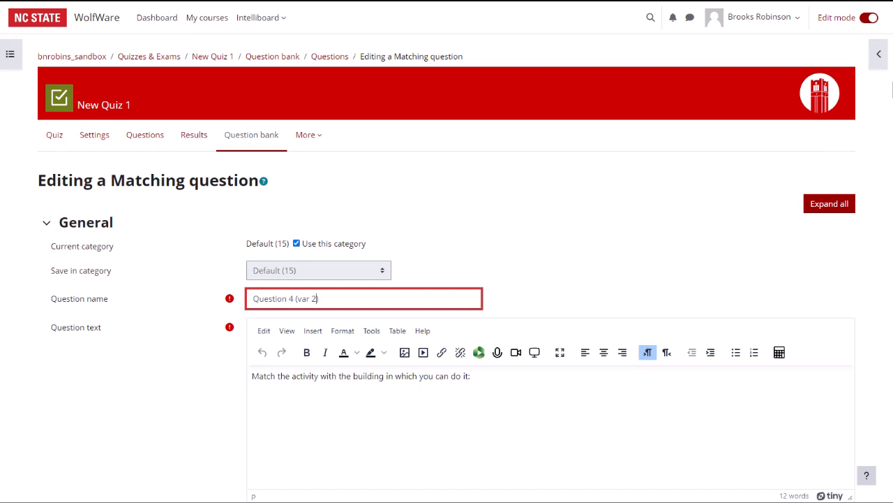
scroll(down, 3)
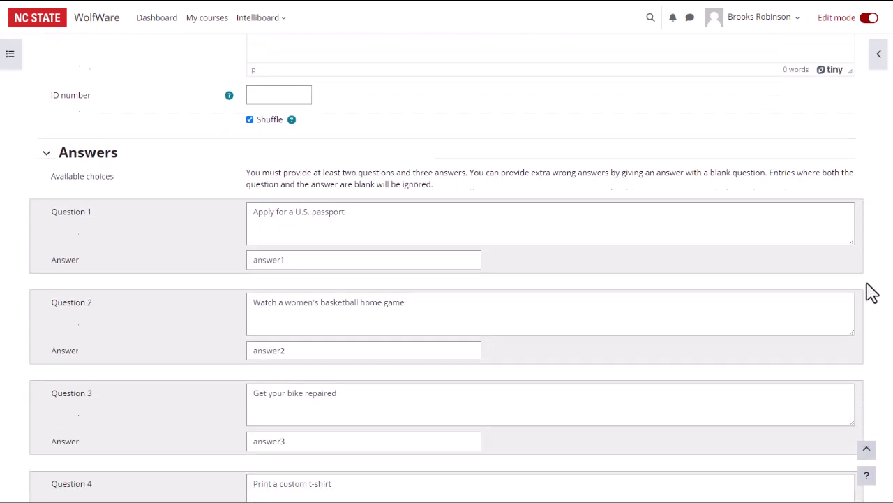
scroll(down, 3)
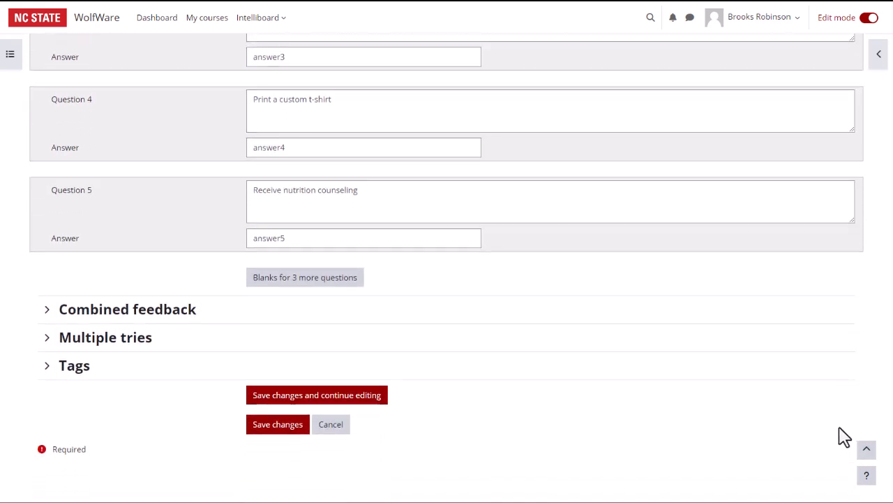
click(278, 423)
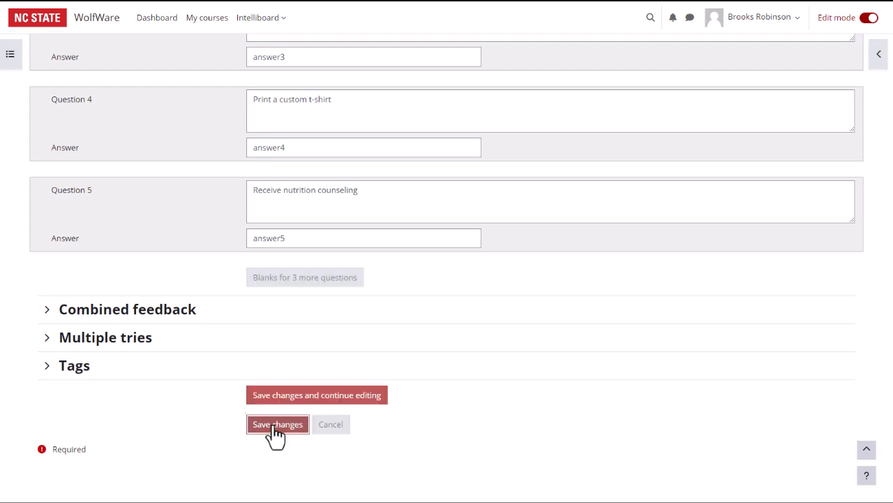
click(277, 424)
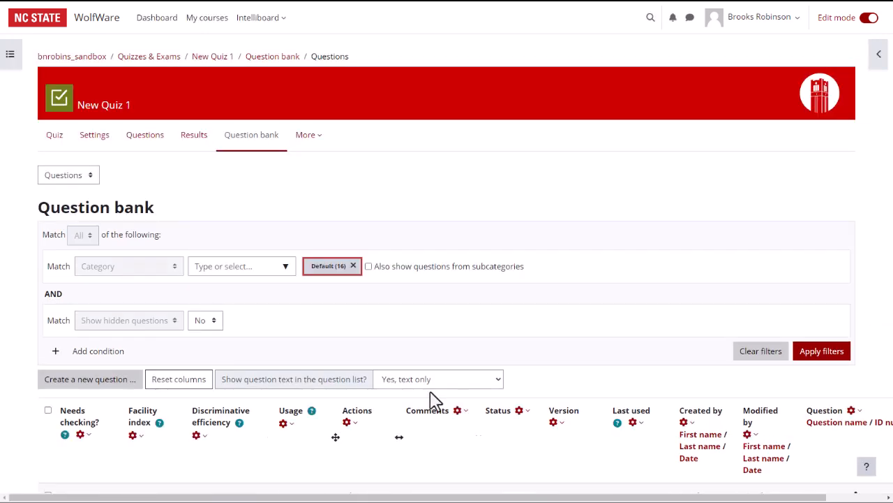
scroll(down, 3)
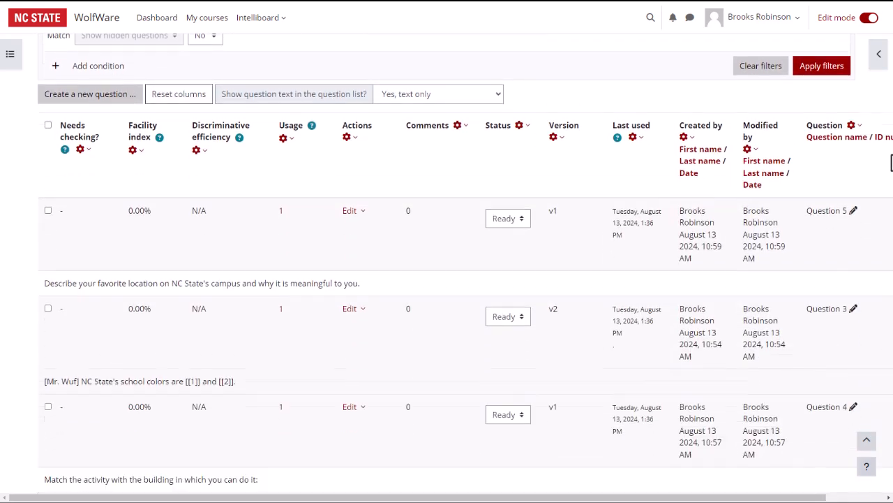
scroll(down, 3)
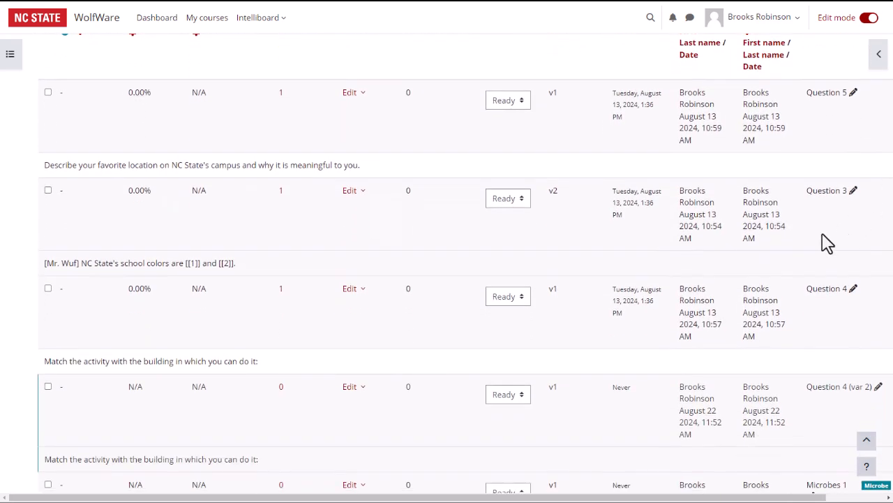
click(507, 199)
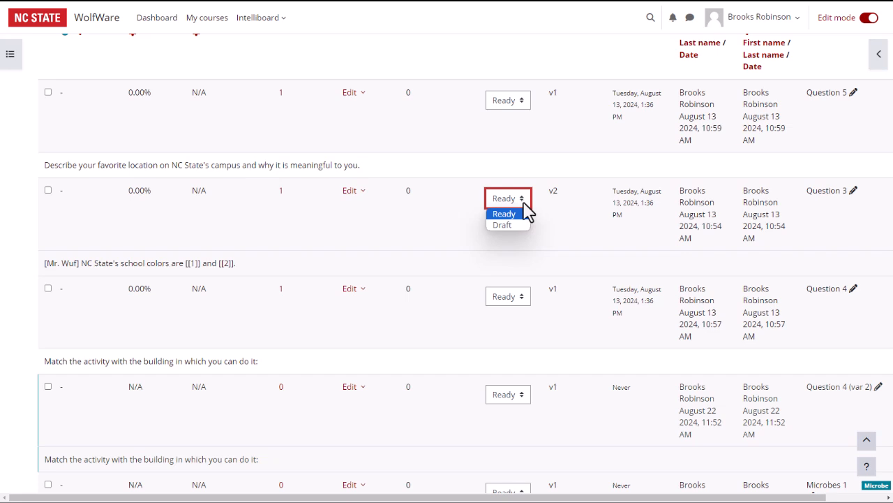
mouse_move(502, 225)
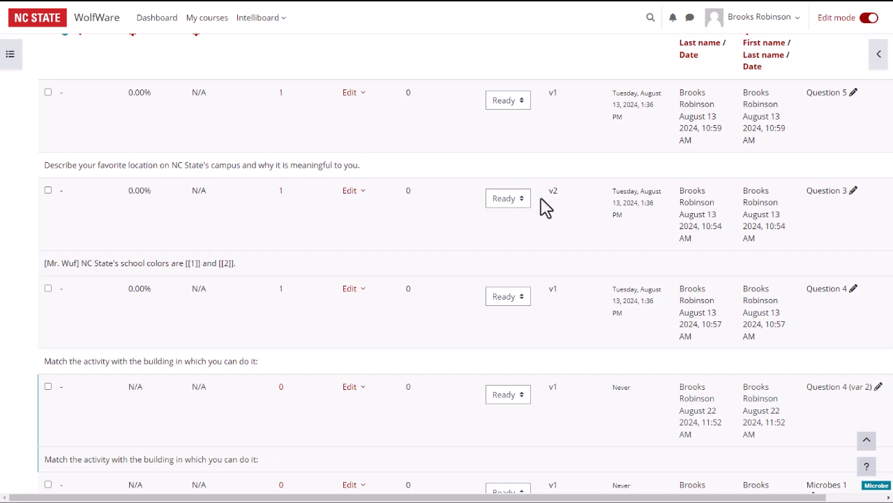
mouse_move(551, 209)
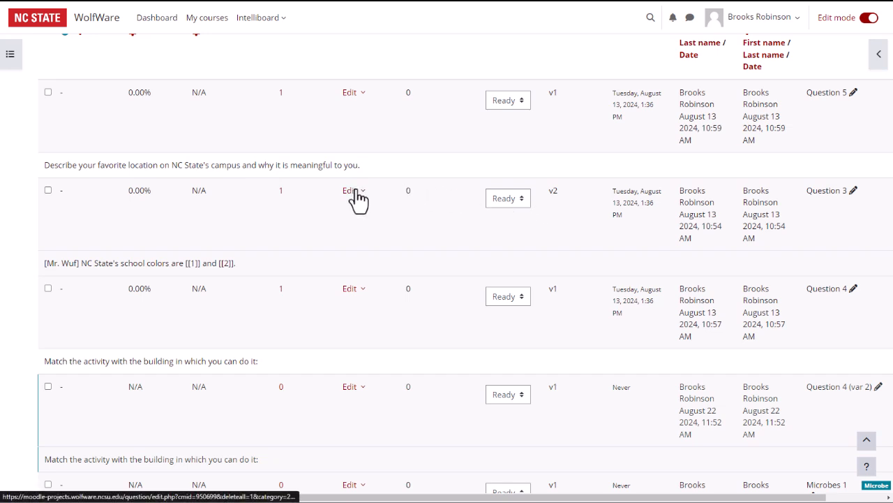
click(352, 190)
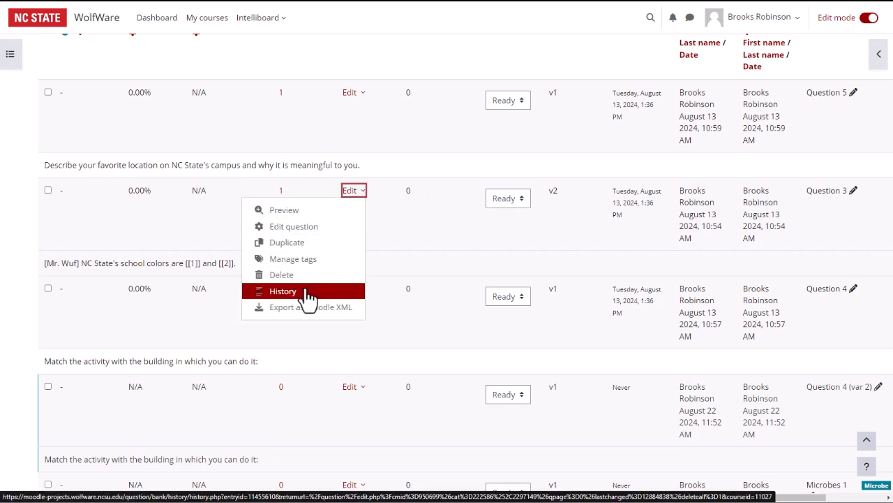
click(282, 290)
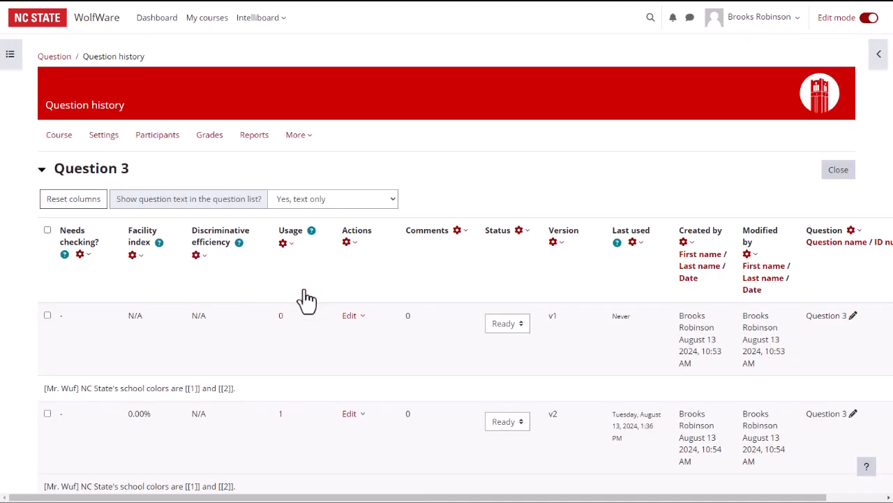
scroll(down, 3)
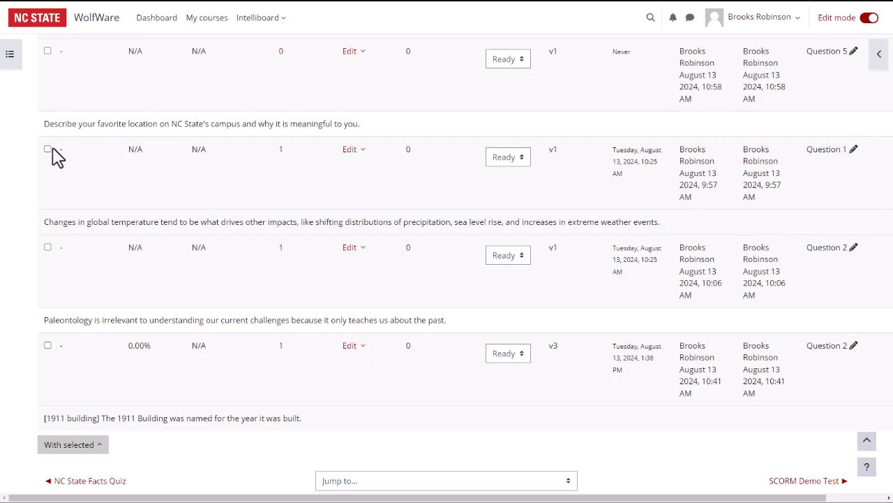
Step: Select Question 1 and the Question 2 entries, then choose to move them
click(48, 149)
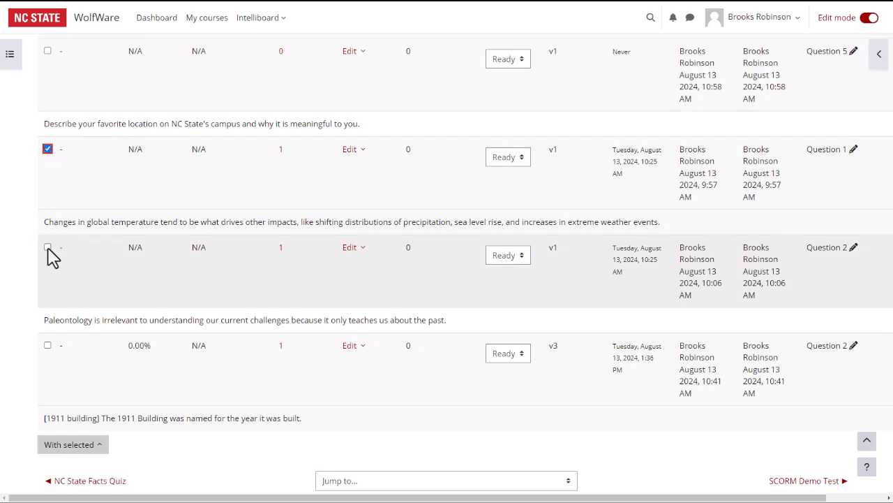
click(48, 345)
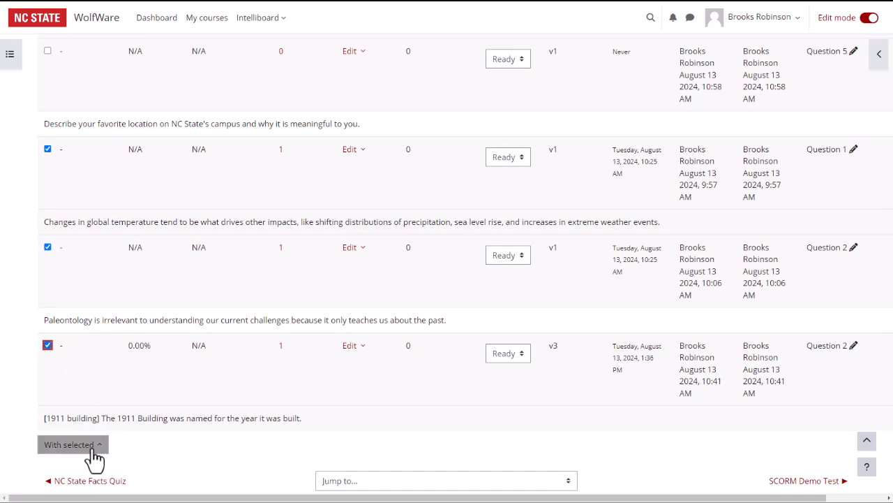
click(70, 444)
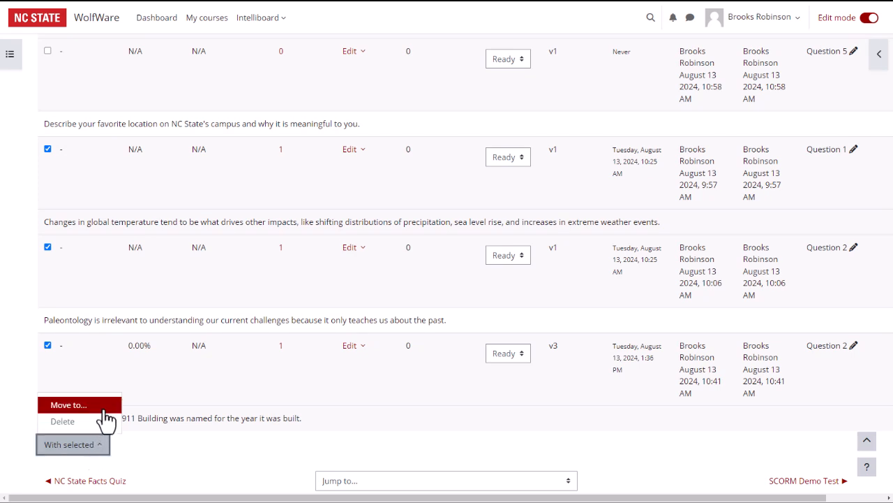
click(67, 404)
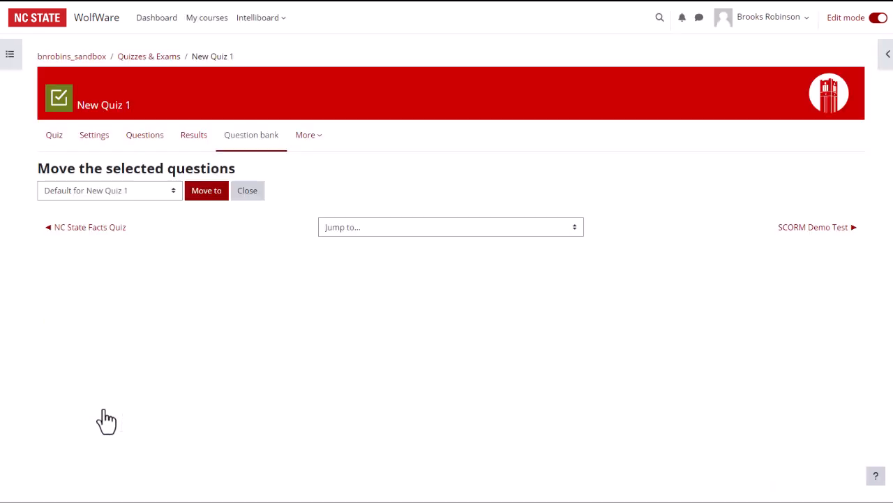
mouse_move(137, 315)
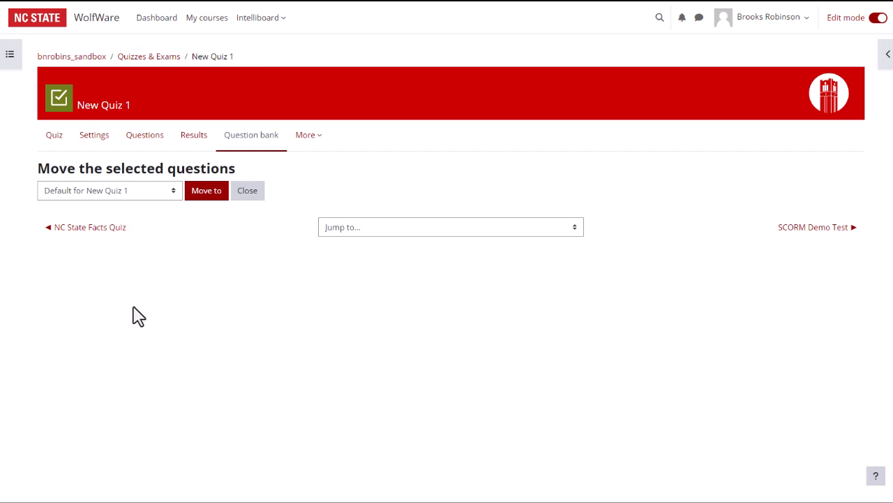
Step: Move the three selected questions into New Category
click(108, 190)
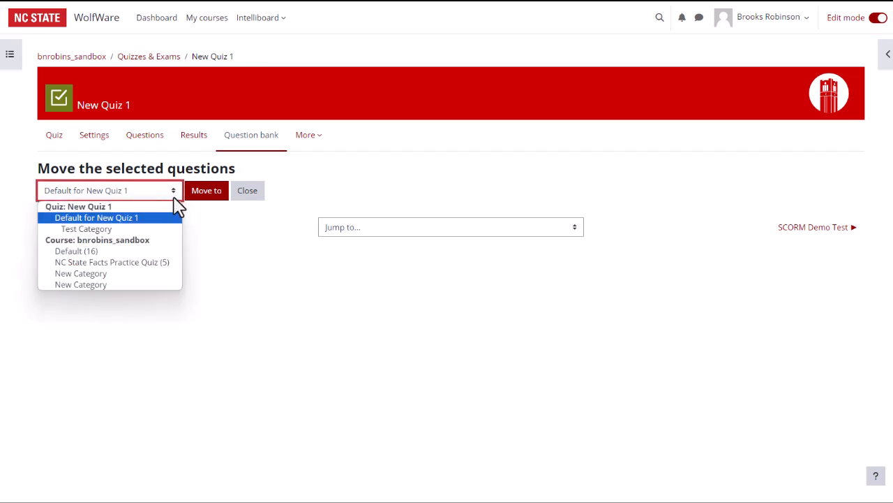
click(81, 272)
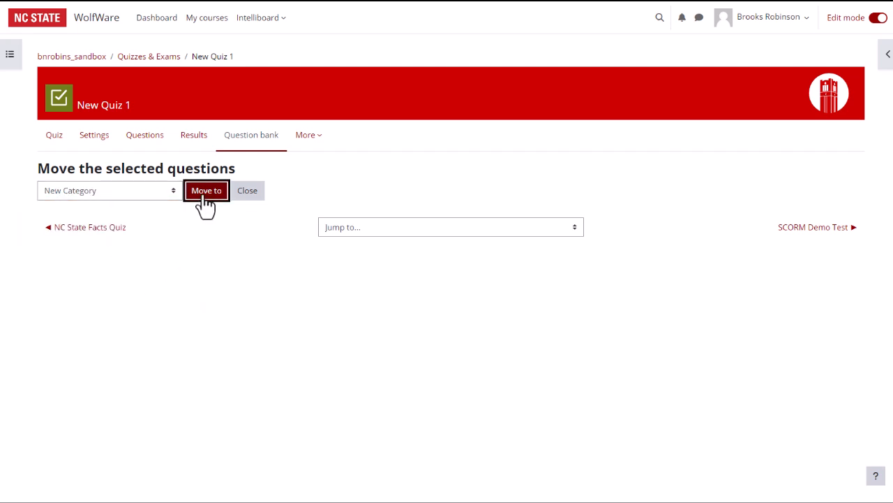
click(207, 189)
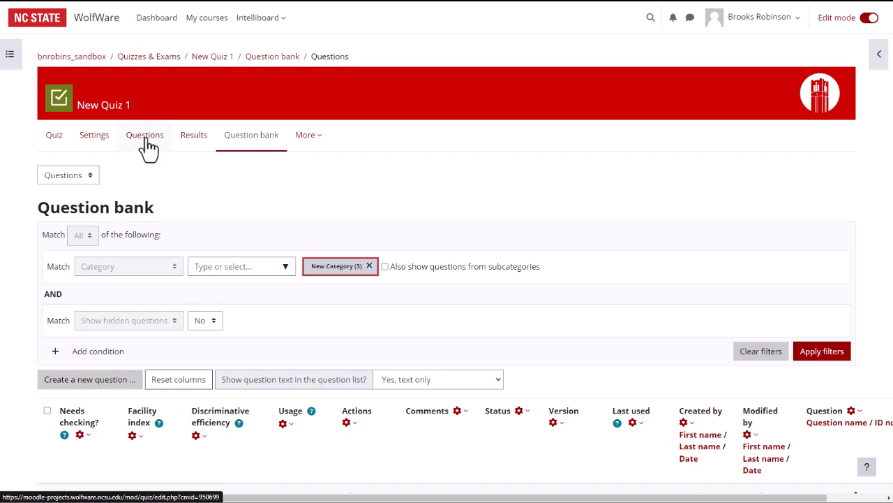
Step: On New Quiz 1's Questions tab, start adding bank questions to page 1
click(144, 135)
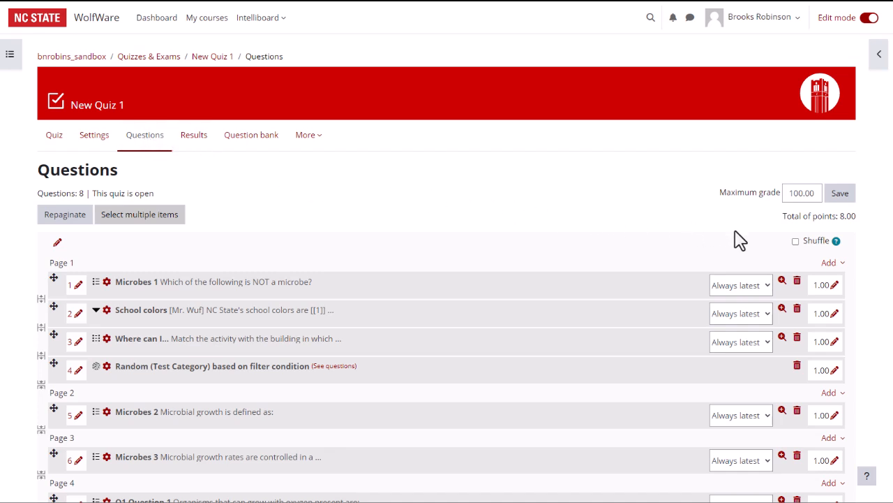
click(831, 262)
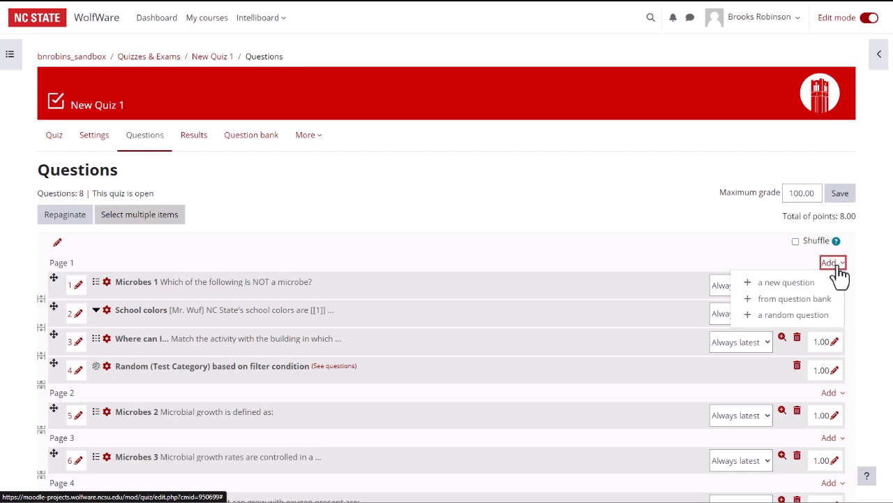
click(793, 298)
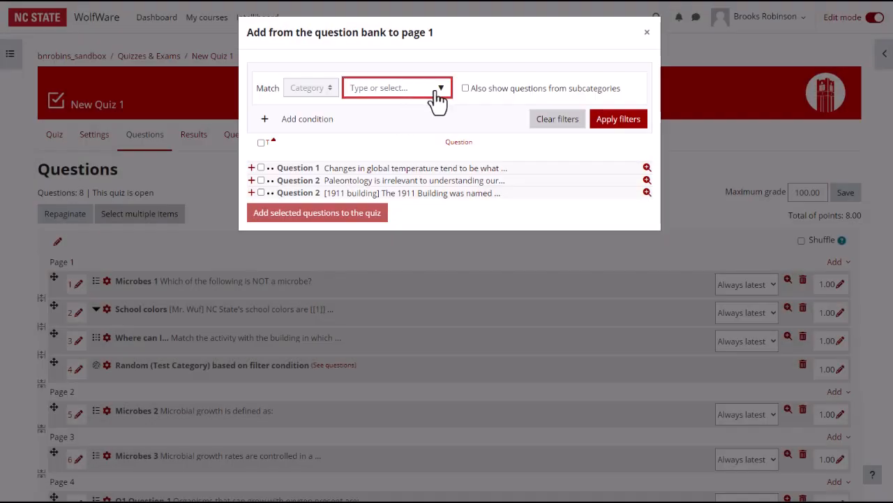
Step: Filter the question bank to the Default category
click(395, 88)
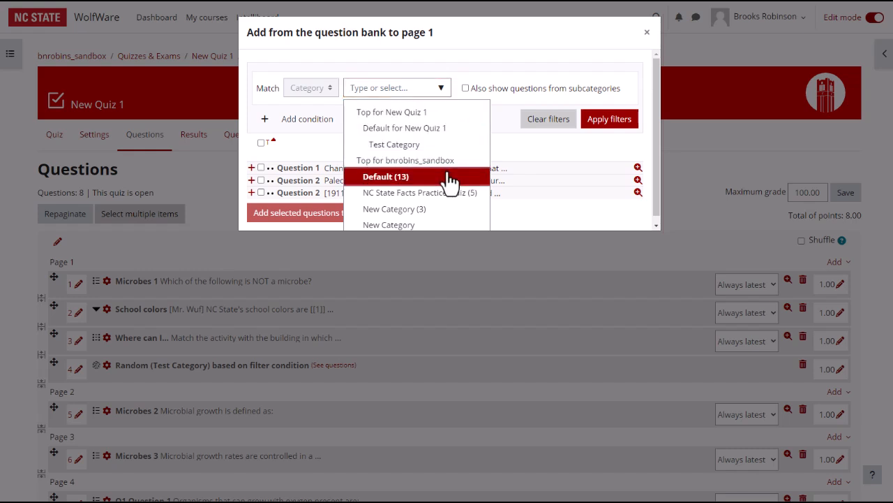
click(385, 176)
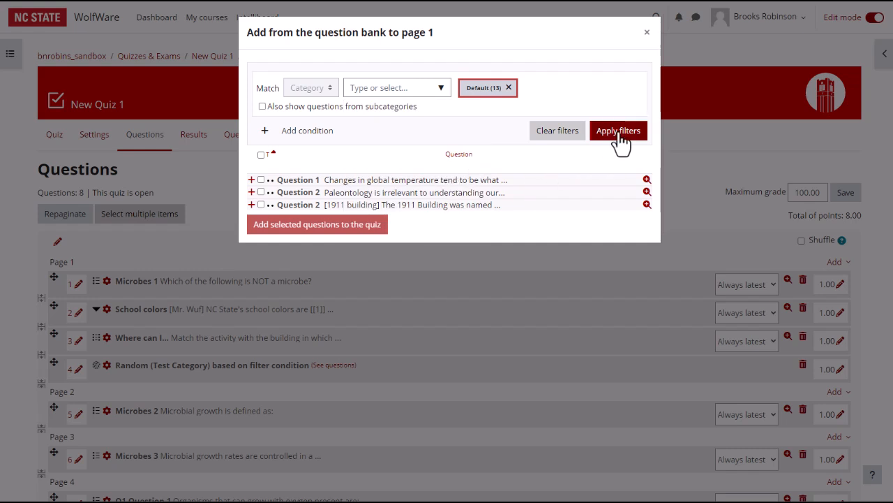
click(618, 131)
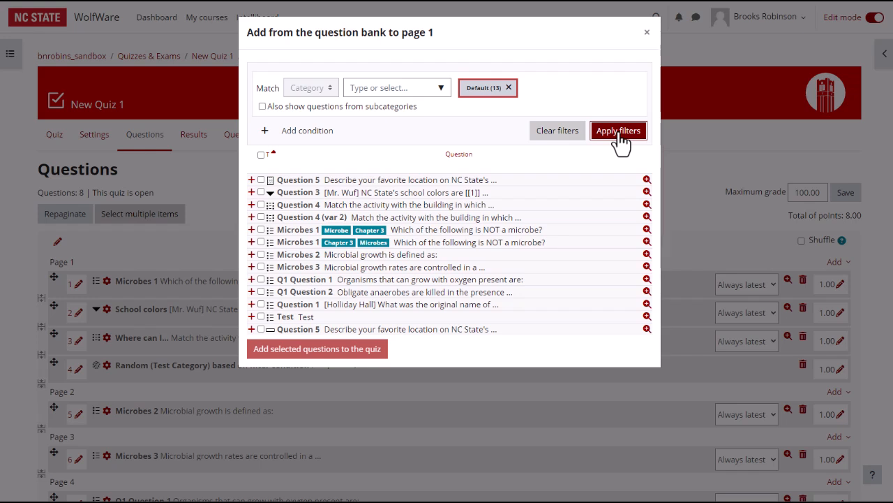
mouse_move(592, 152)
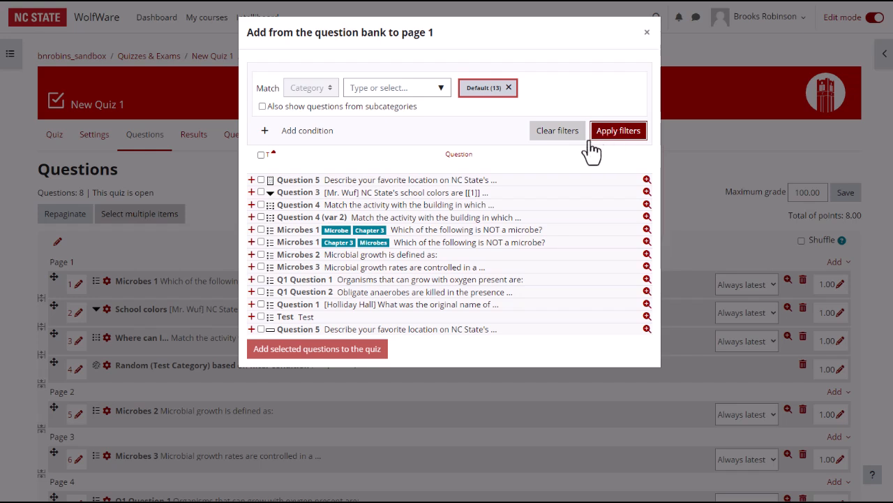
mouse_move(262, 155)
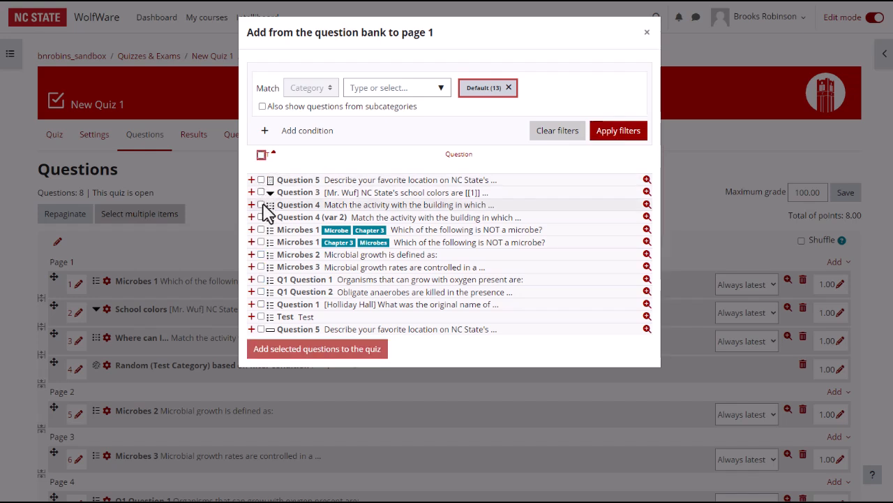
Step: Tick Question 4 (var 2) and Microbes 1, preview one, and add them to page 1
click(262, 217)
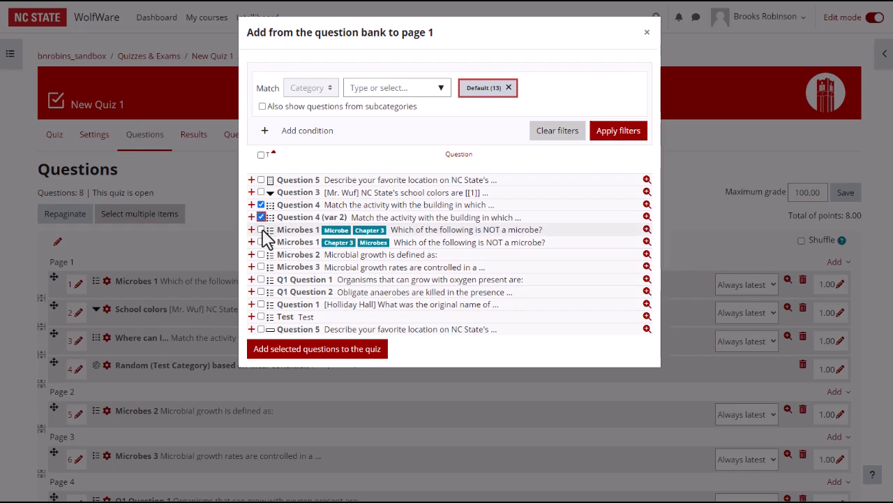
click(261, 229)
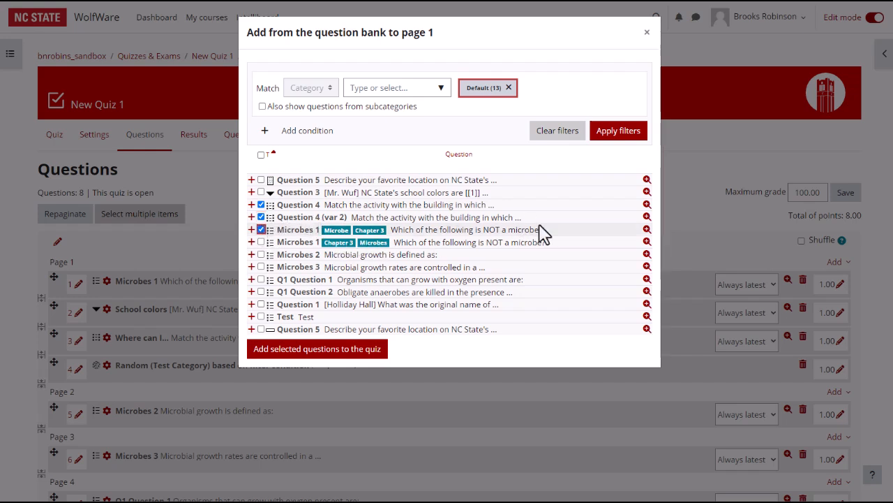
click(647, 216)
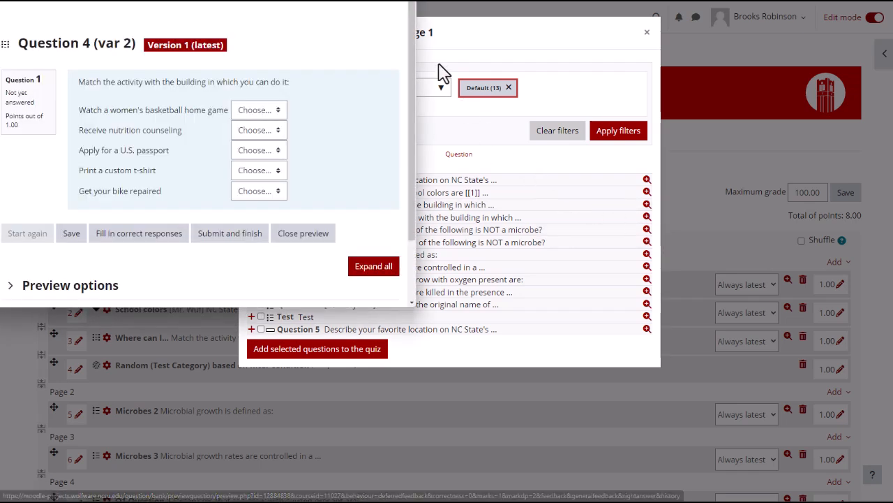
click(302, 232)
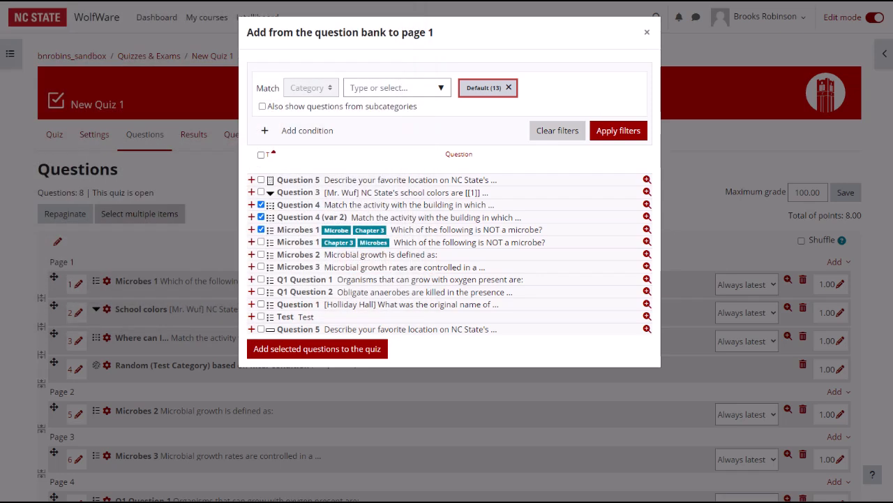
mouse_move(464, 134)
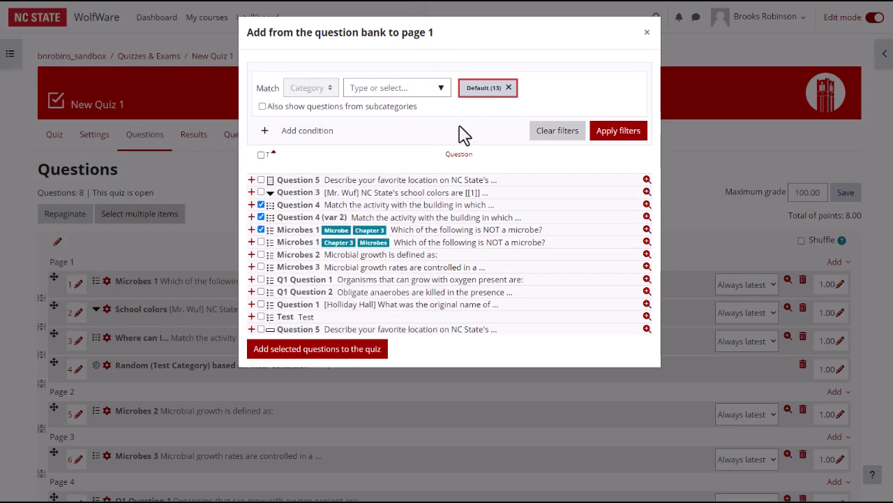
mouse_move(356, 359)
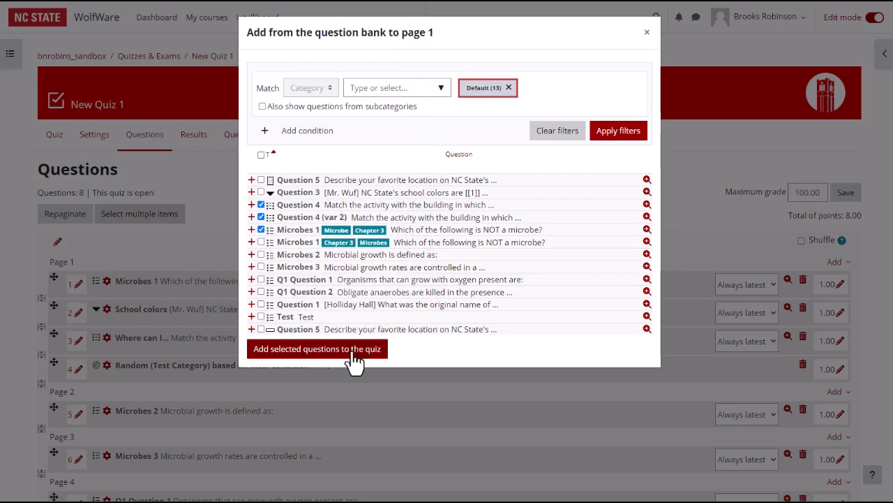
click(316, 348)
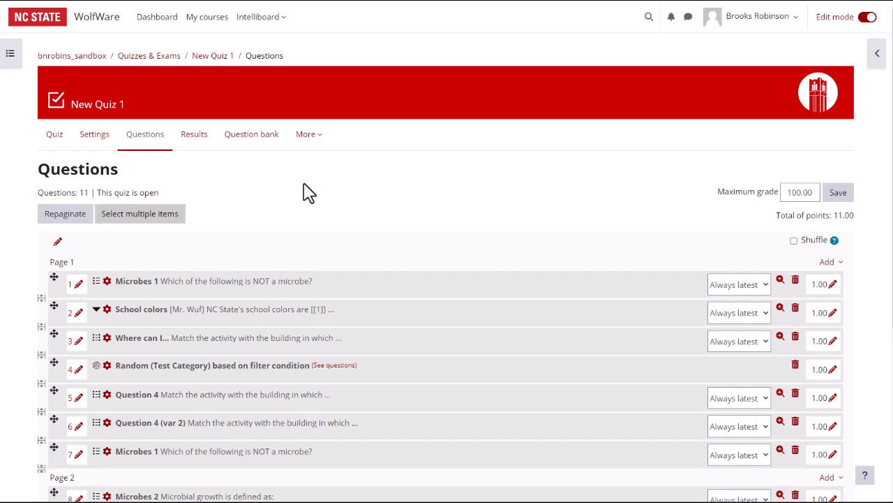
mouse_move(329, 178)
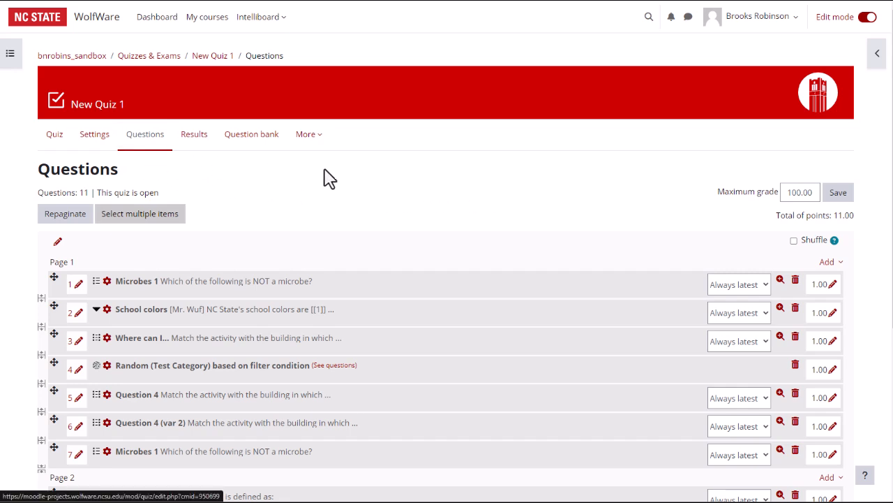
Step: Open page 1's add options menu after the quiz reloads with eleven questions
click(830, 261)
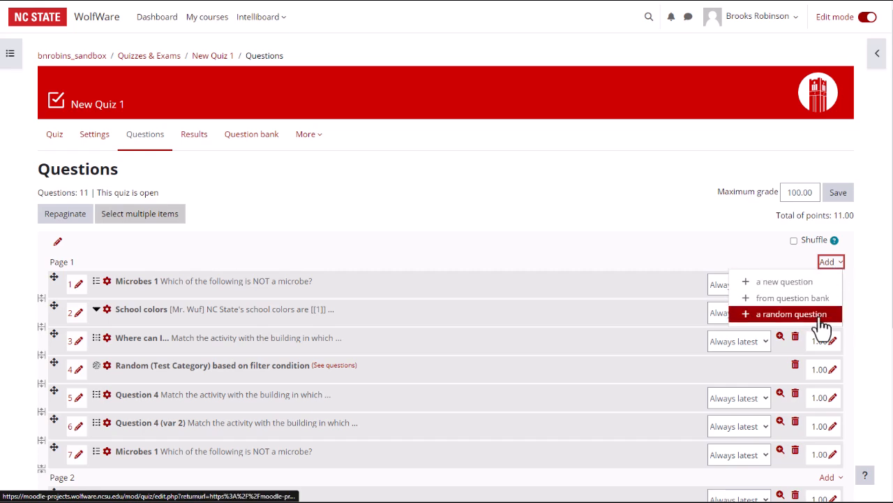
Step: Set up a random question on page 1 drawing 3 from NC State Facts Practice Quiz
click(783, 313)
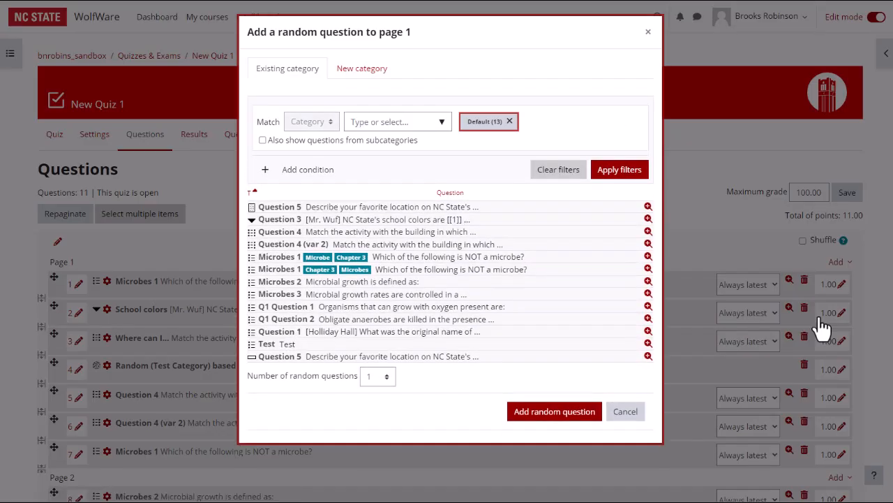
mouse_move(820, 325)
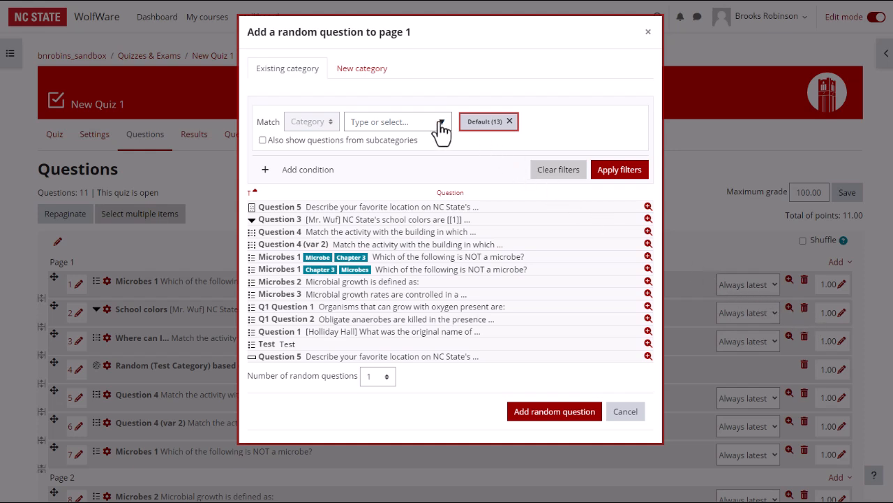
click(396, 121)
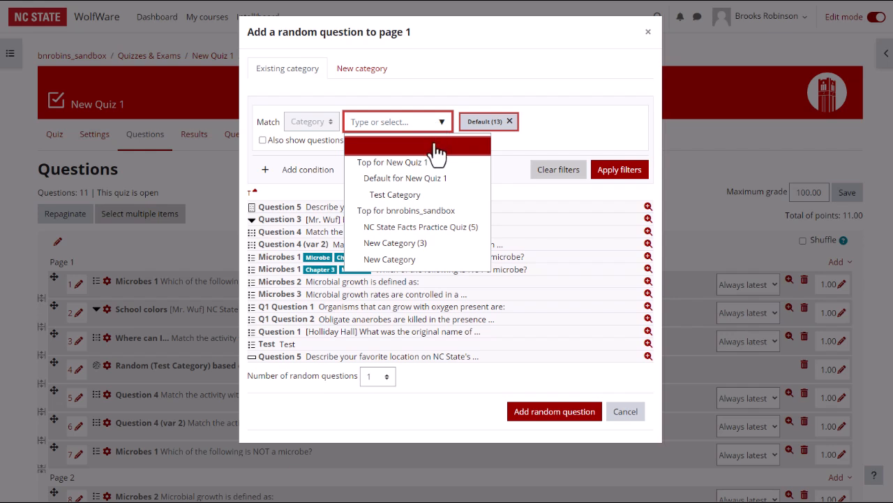
click(419, 226)
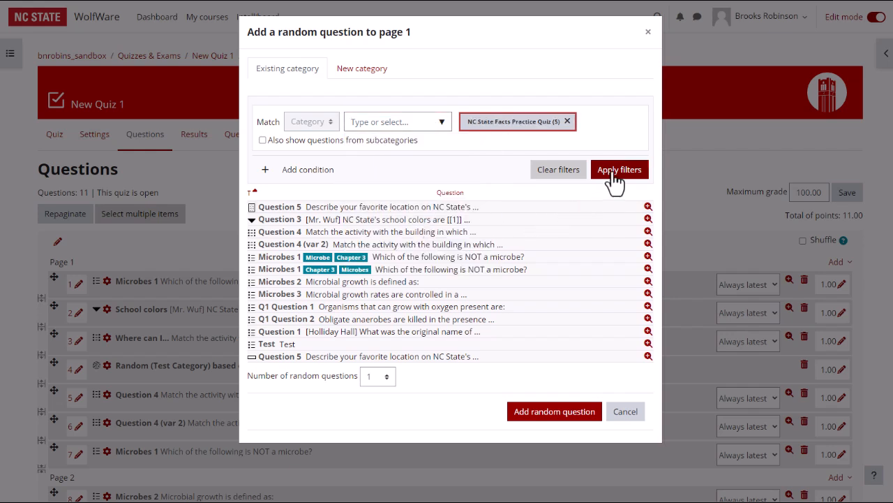
click(619, 169)
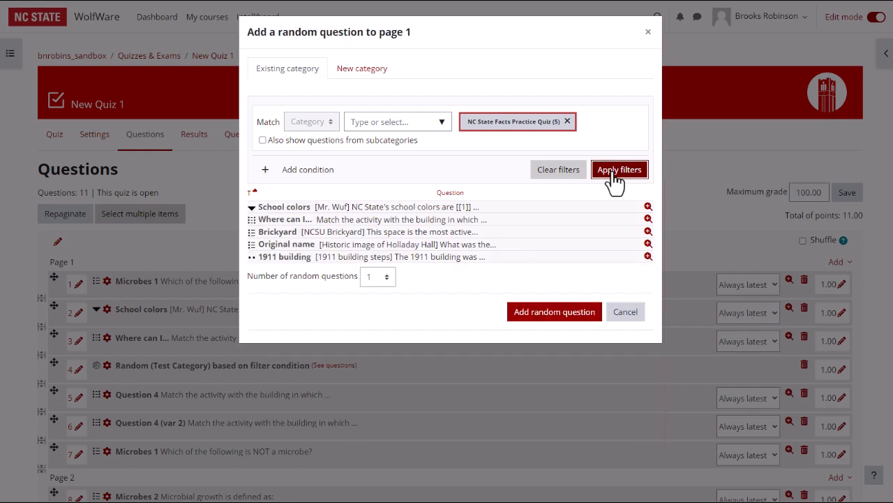
mouse_move(408, 279)
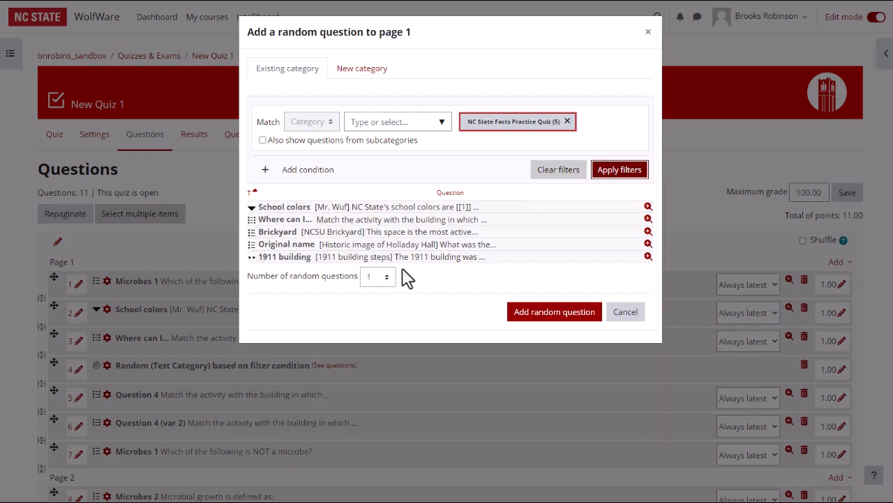
click(377, 277)
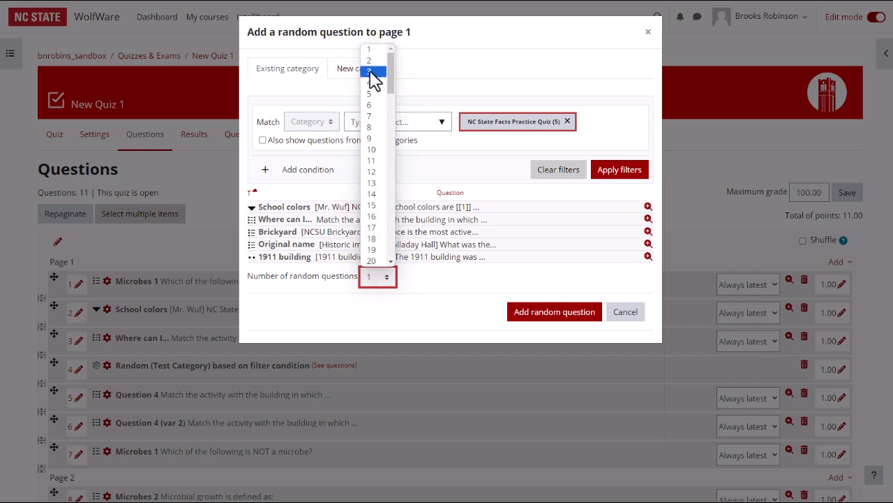
click(371, 82)
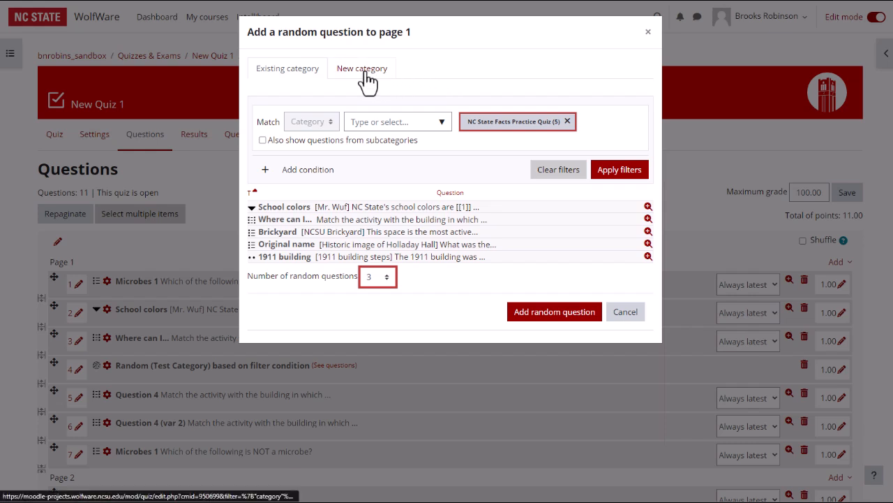
Step: Keep the existing category and add the three random questions, bringing the quiz to 13
click(361, 68)
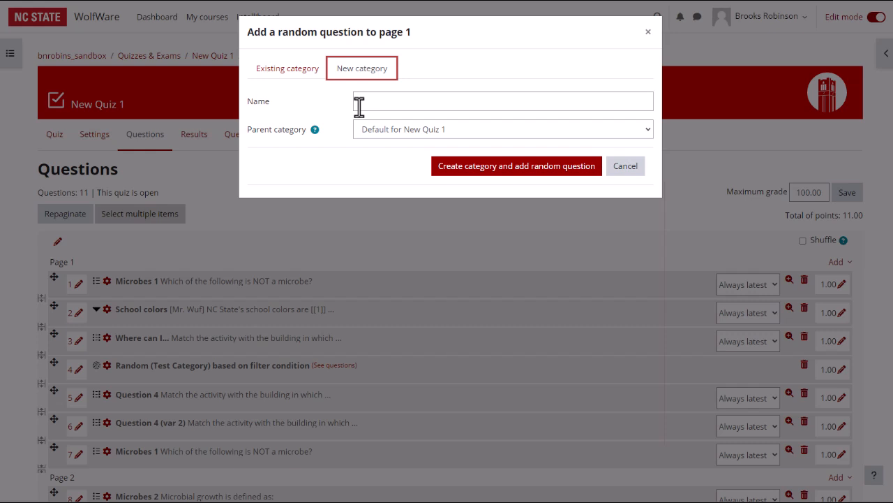
click(287, 68)
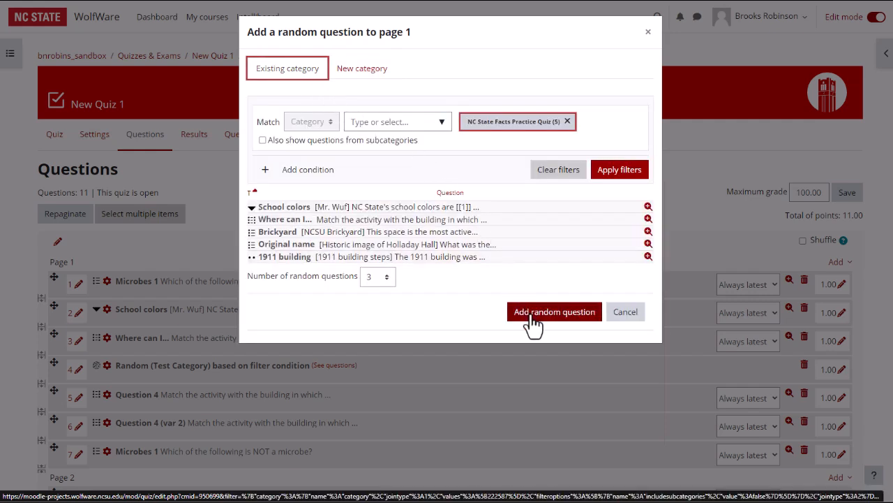
click(554, 311)
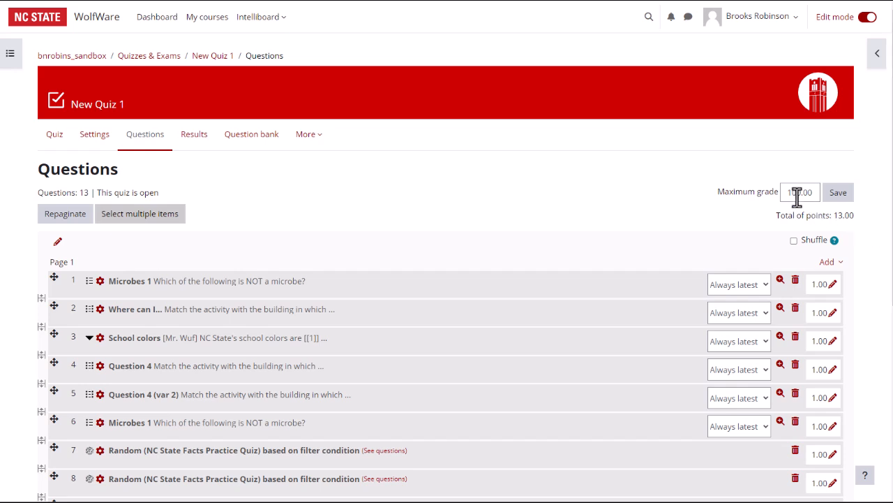
Step: Select the maximum grade field and toggle section shuffling on, then back off
click(799, 192)
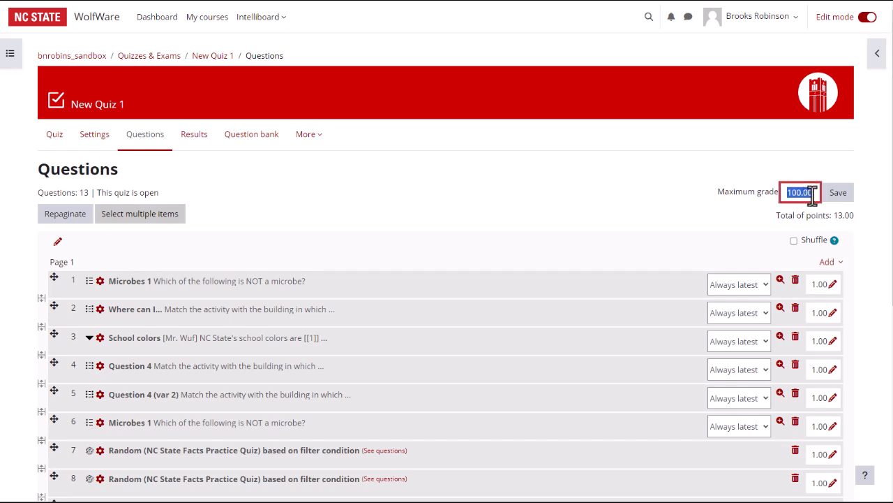
click(794, 239)
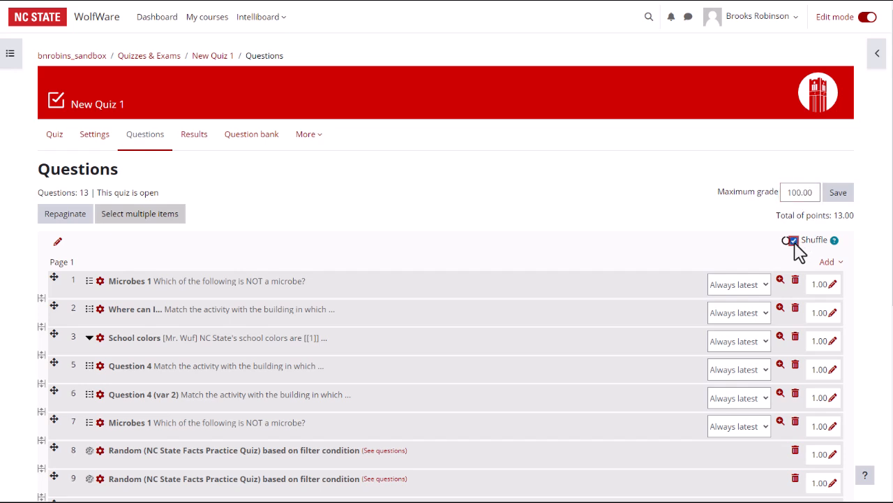
click(793, 240)
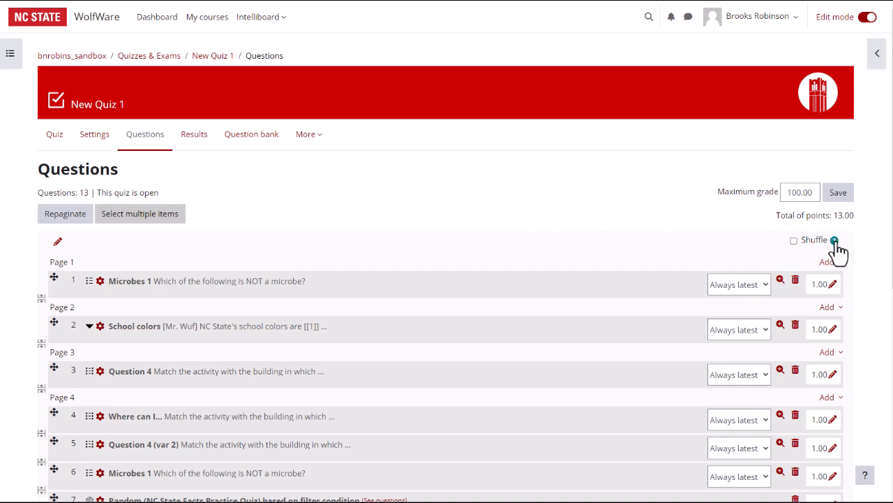
mouse_move(835, 240)
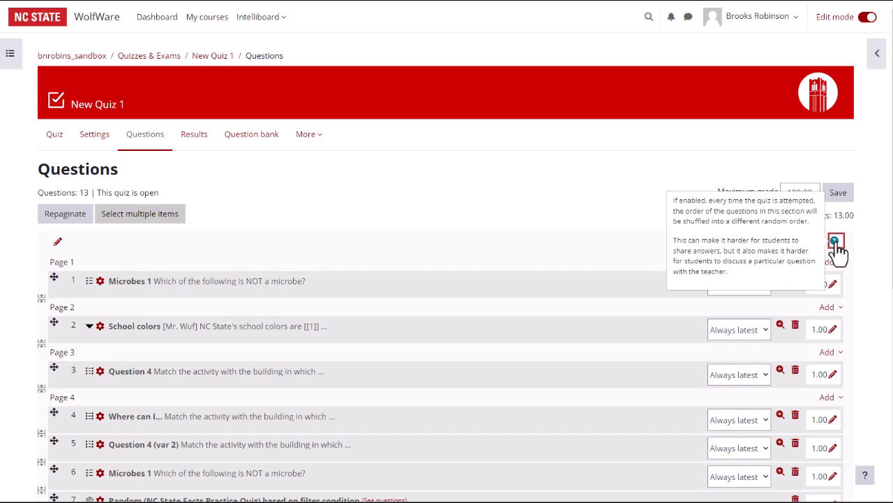
mouse_move(864, 475)
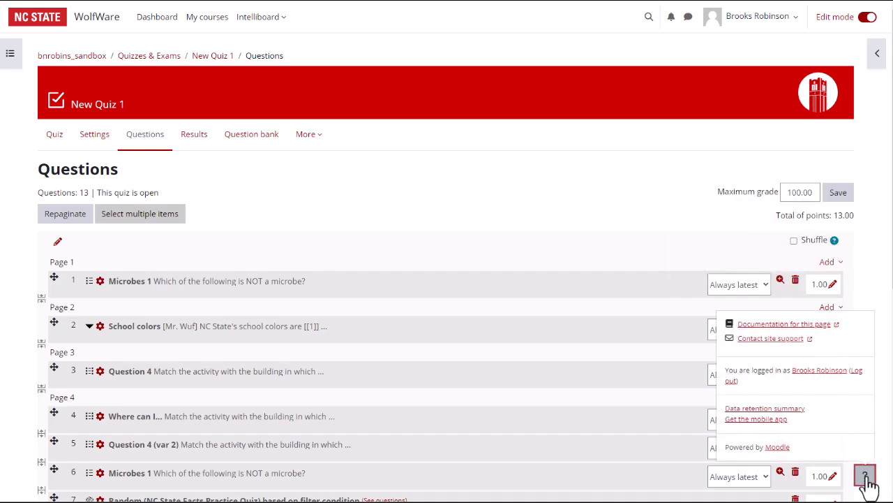
mouse_move(827, 335)
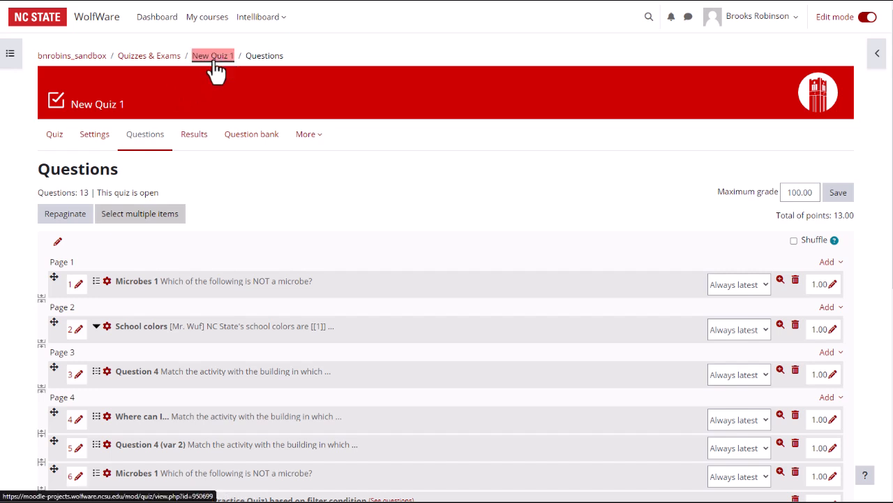
Step: Go to the New Quiz 1 overview and start a quiz preview
click(212, 55)
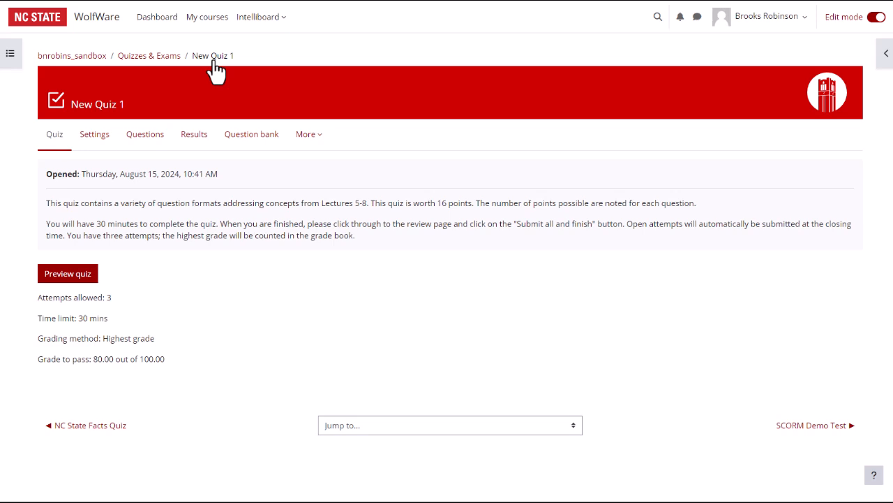
mouse_move(212, 57)
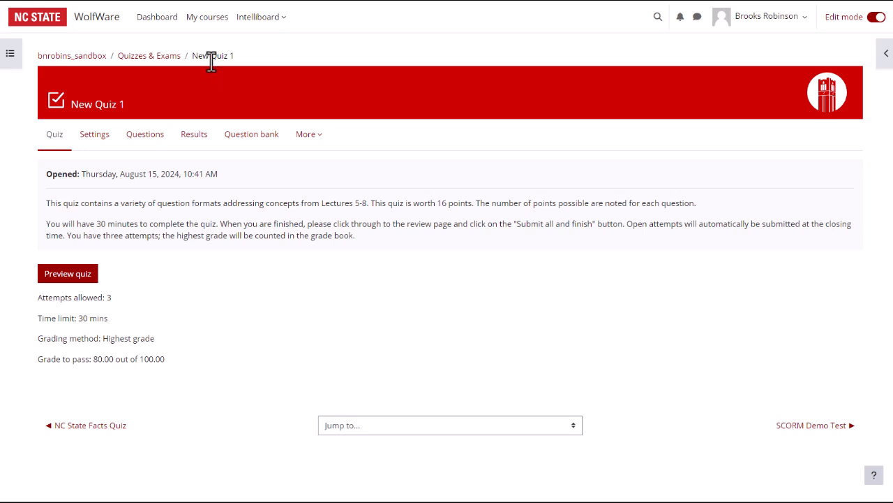
mouse_move(188, 264)
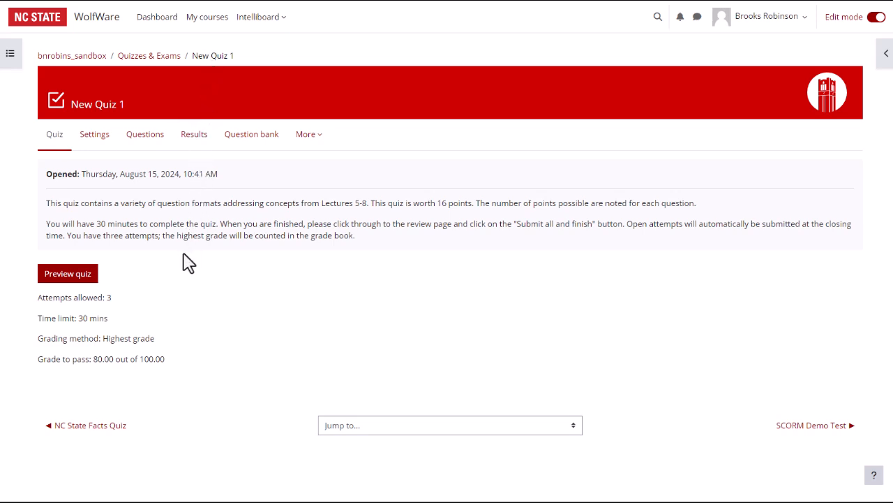
mouse_move(105, 290)
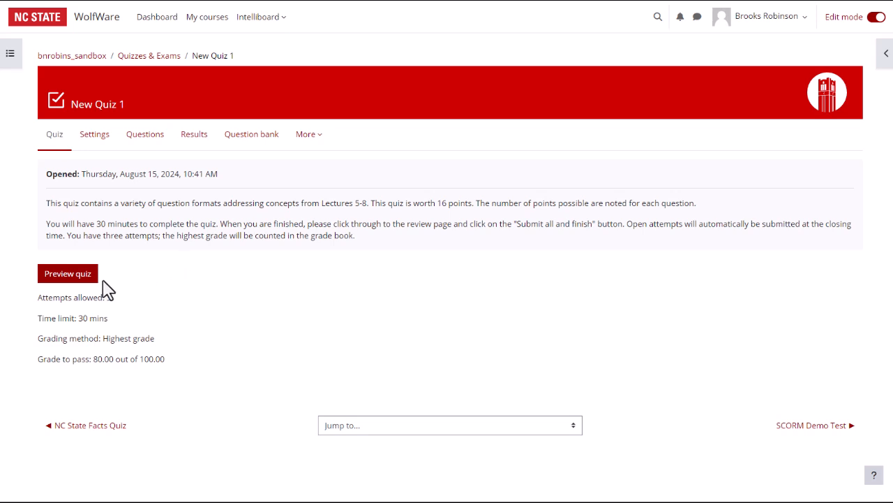
click(68, 273)
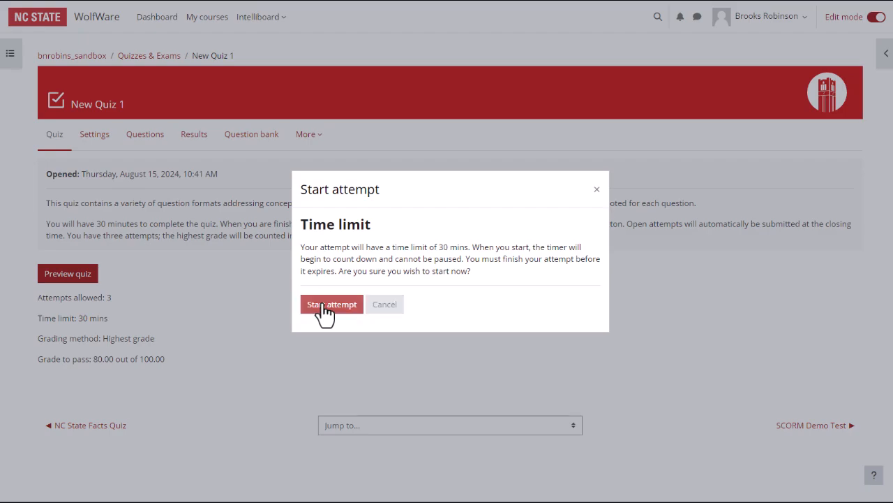
Step: Start the 30-minute preview attempt and advance to the school colors question
click(332, 304)
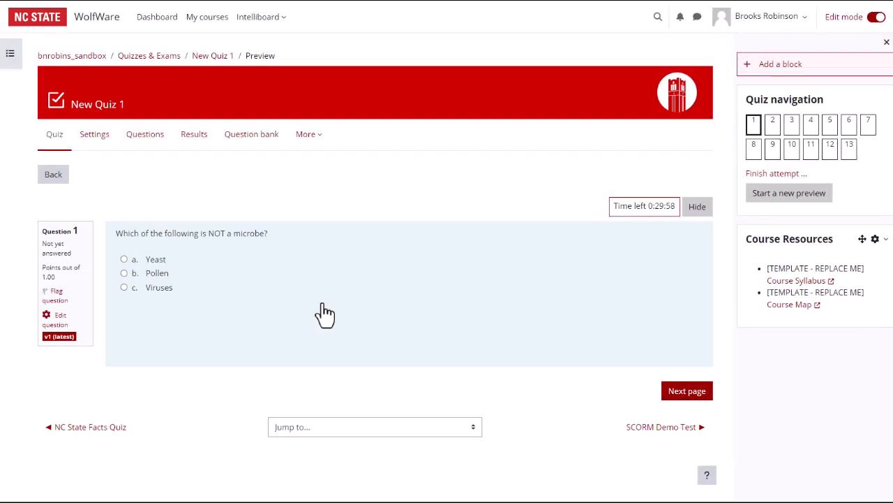
mouse_move(617, 396)
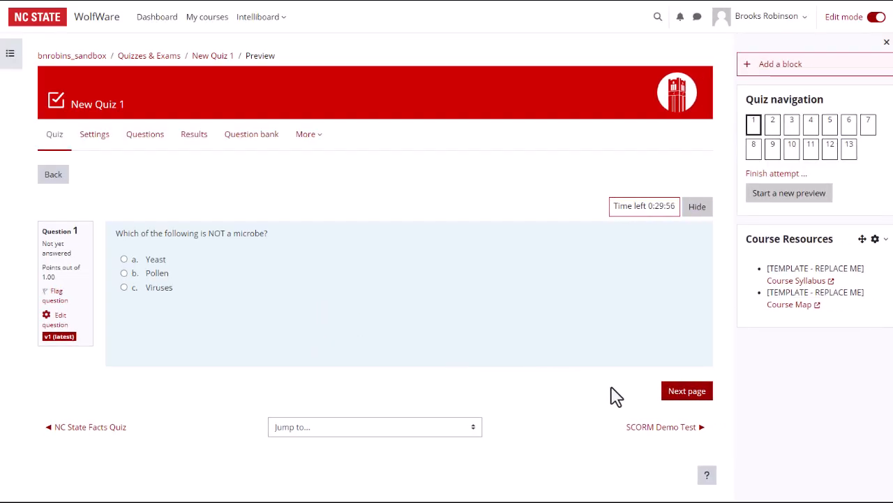
click(686, 390)
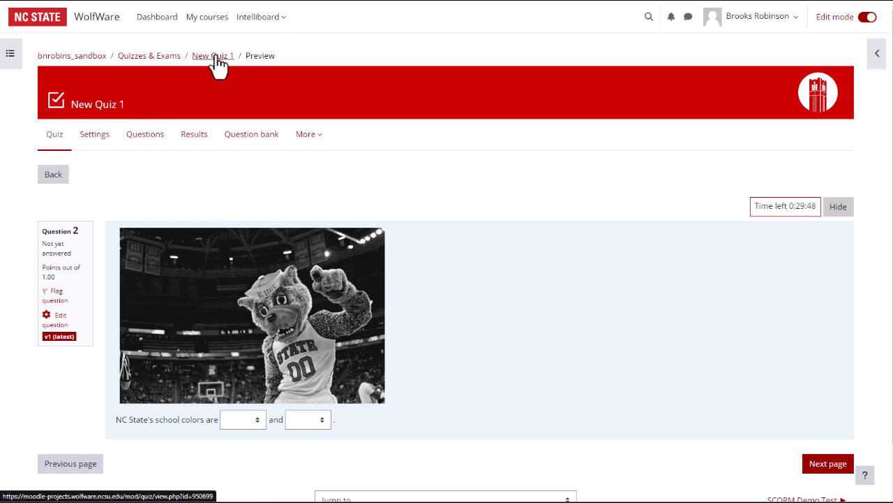
Step: Exit the preview via New Quiz 1 and return to the course's Quizzes & Exams section
click(212, 55)
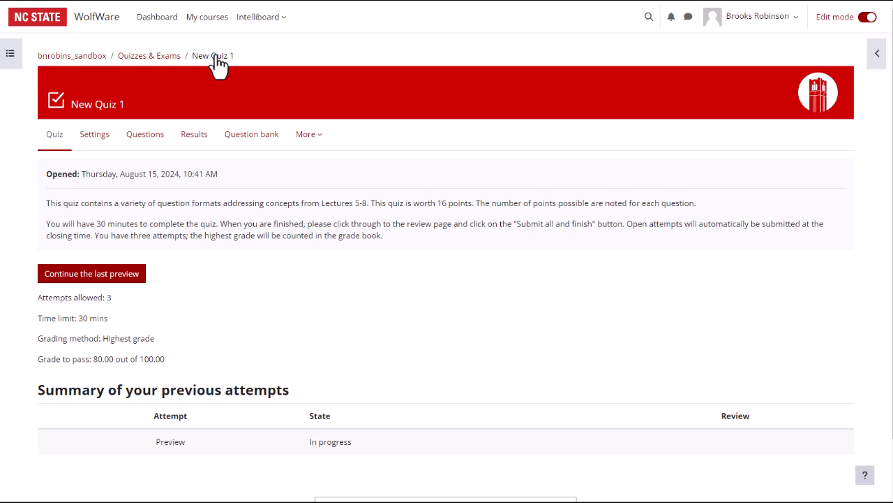
mouse_move(212, 55)
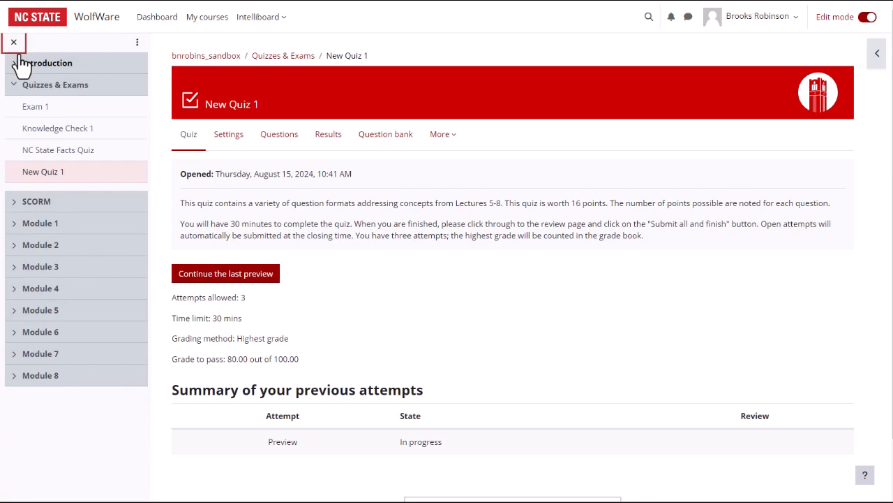
click(13, 42)
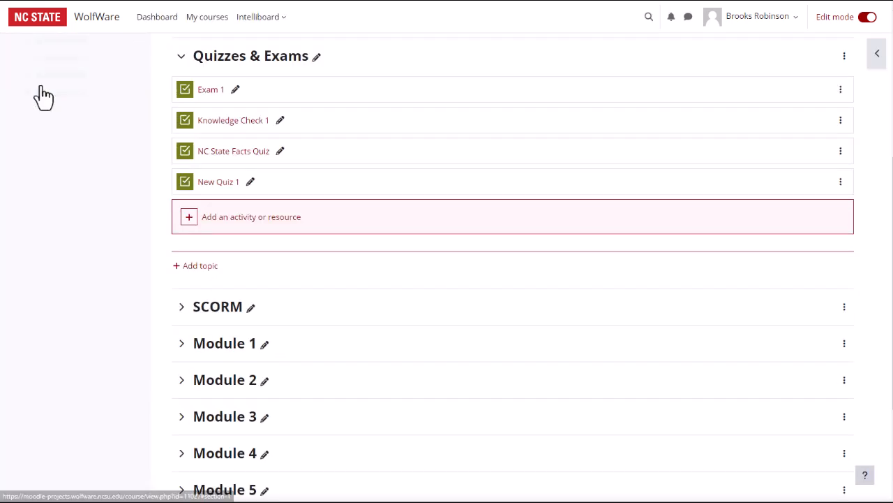